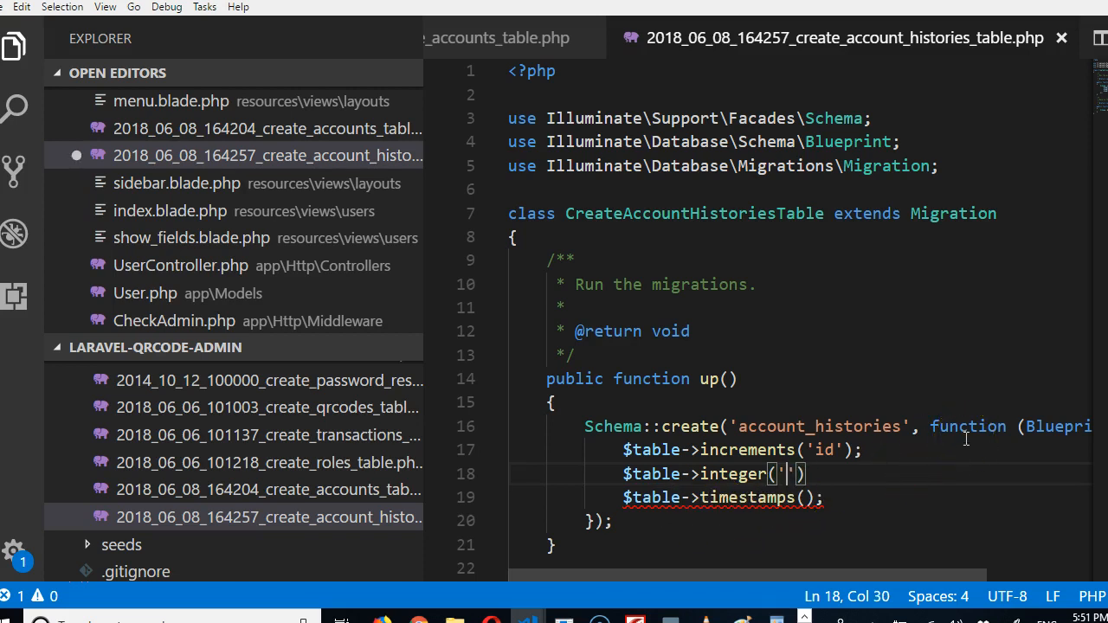
# Add integer account_id and user_id, string message, and softDeletes() lines before timestamps().
pyautogui.write('account_id')
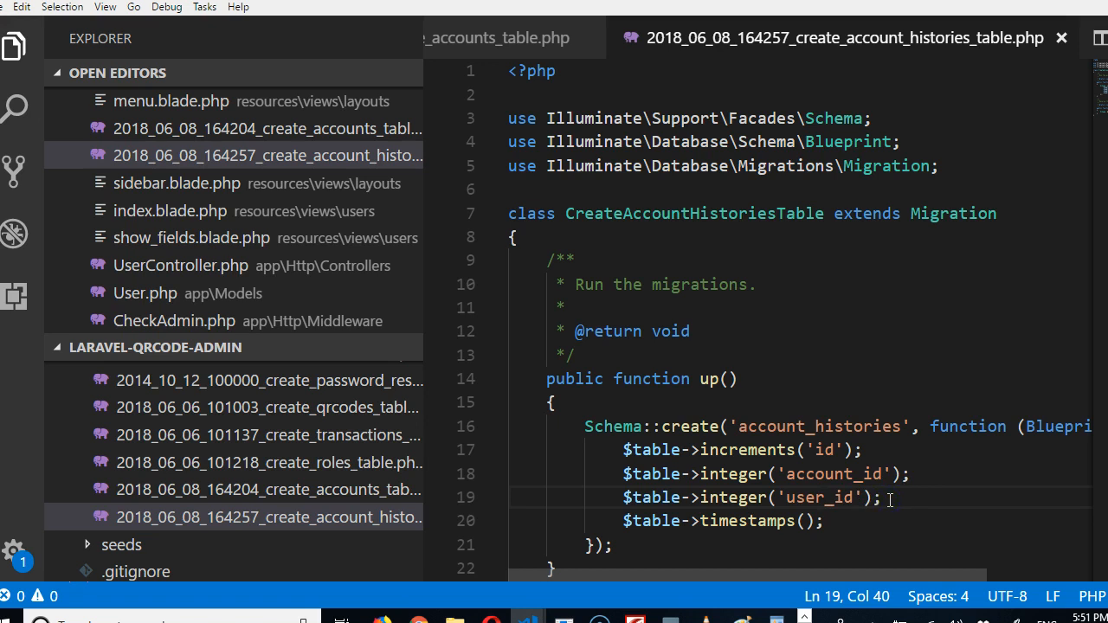
pyautogui.write('$table->string(')
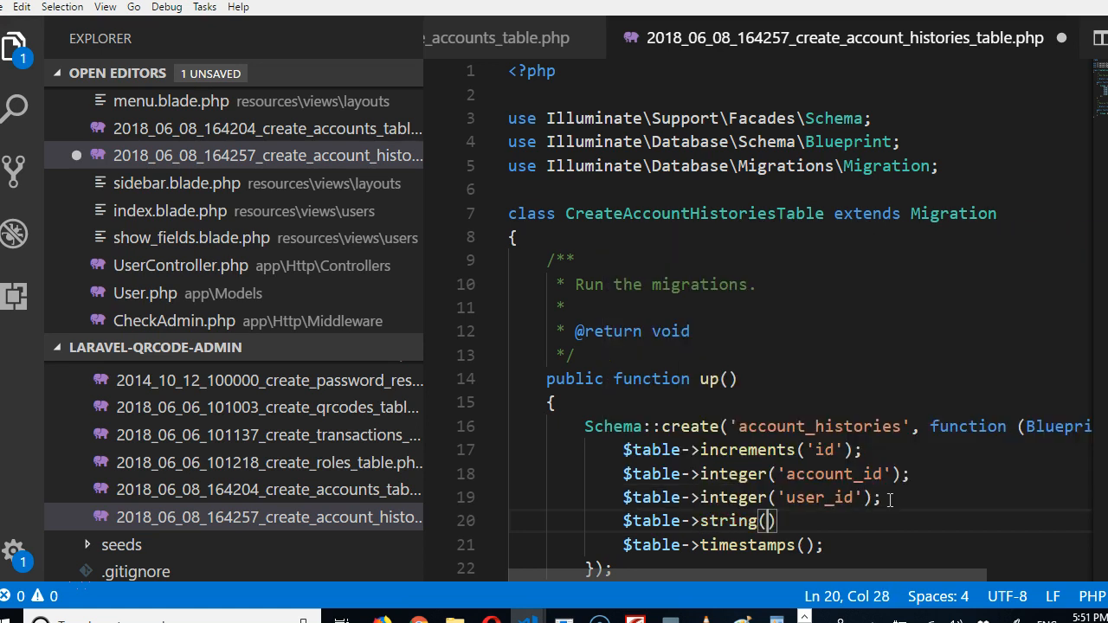
pyautogui.write('messahe')
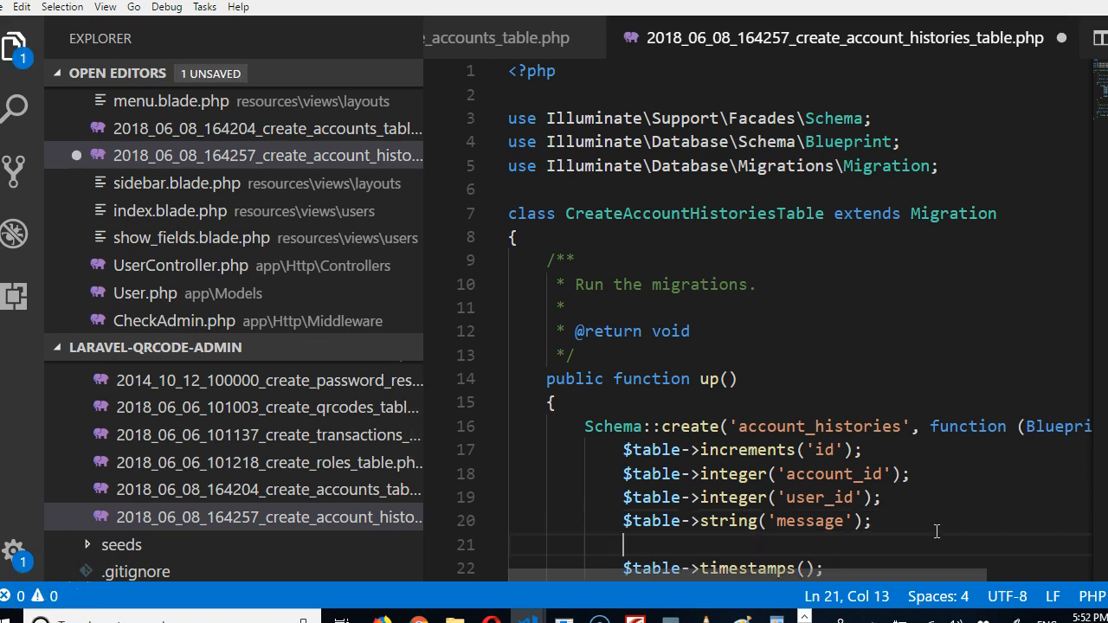
pyautogui.write('$table->softDeletes')
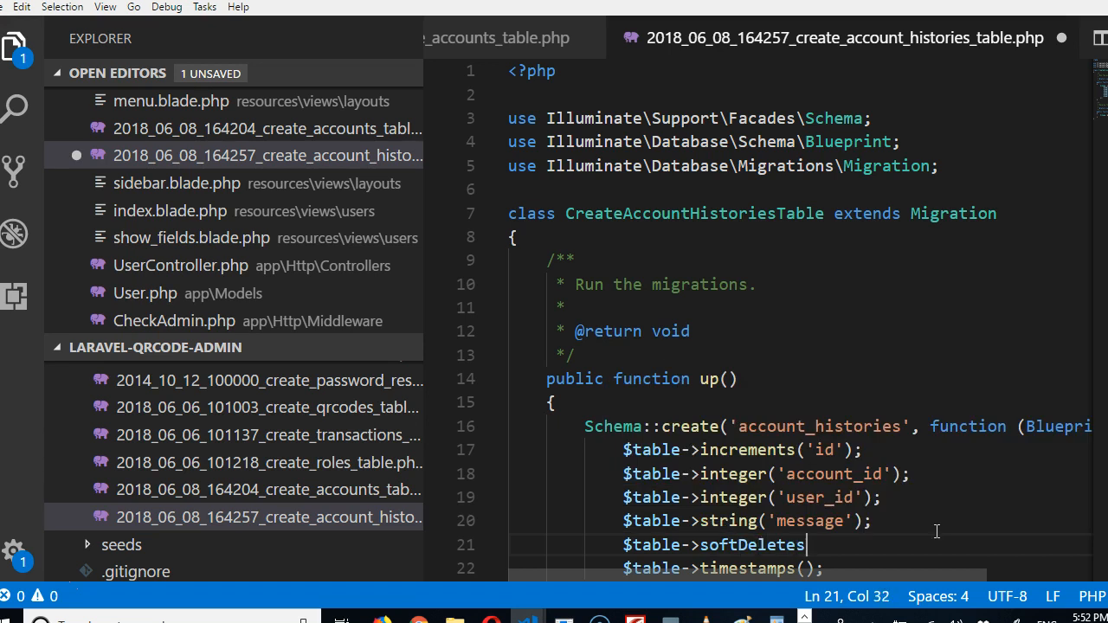
pyautogui.write('();')
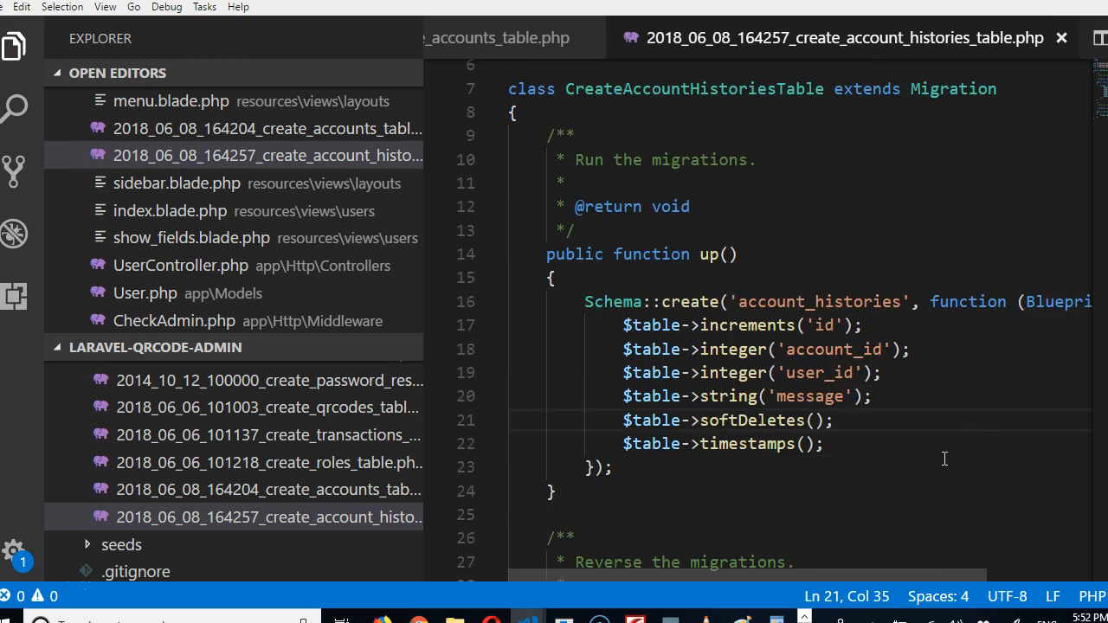
pyautogui.moveTo(135, 572)
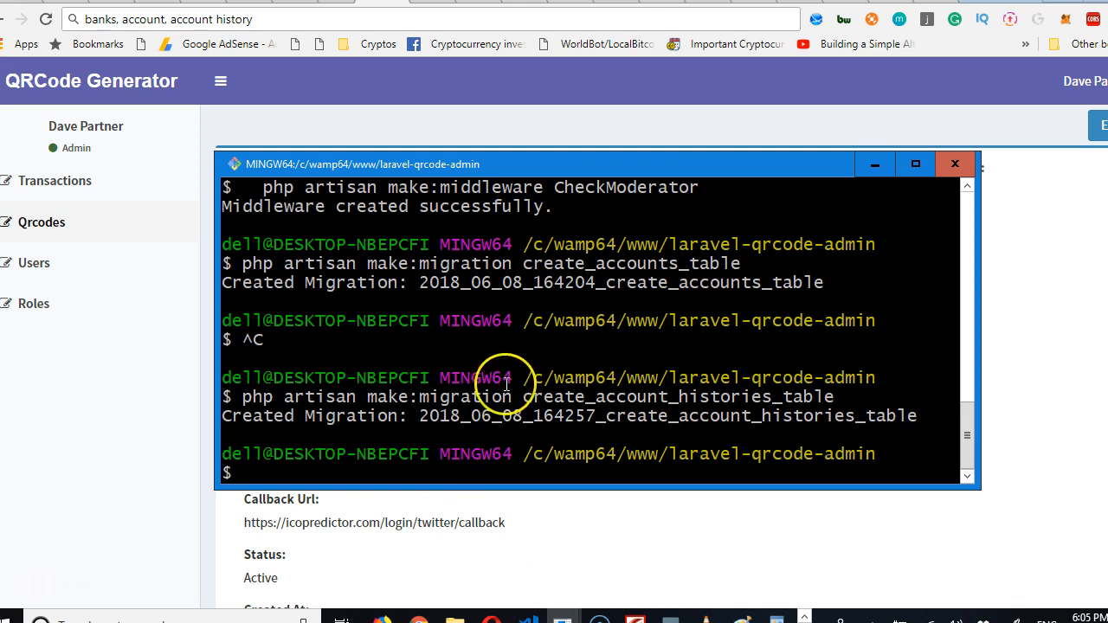
# Run php artisan migrate:refresh in the project folder.
pyautogui.write('php a')
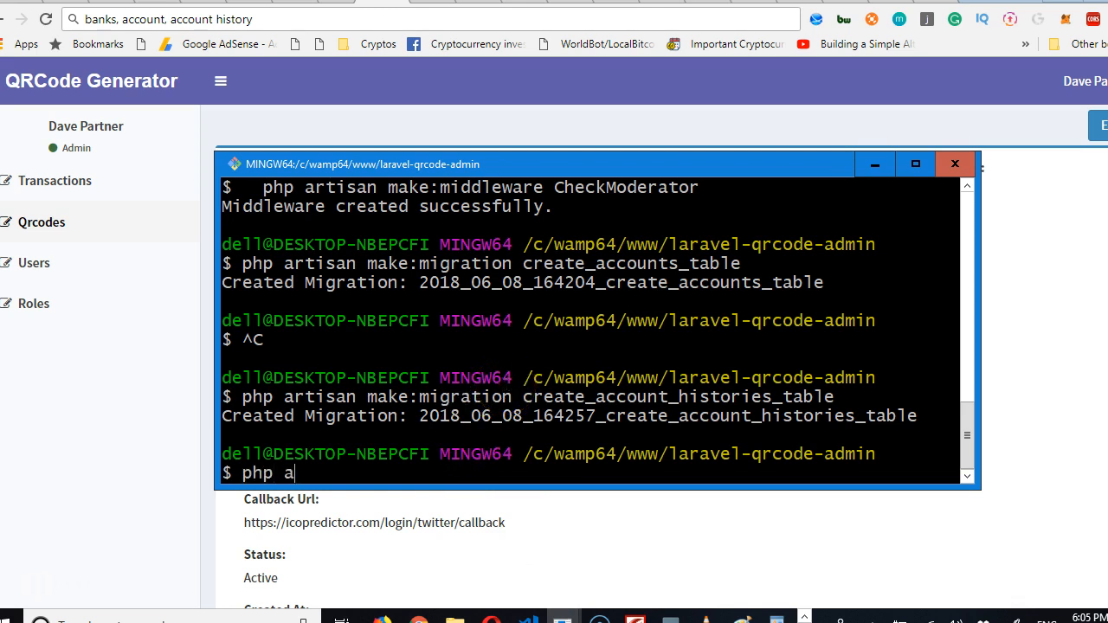
pyautogui.write('rtisan migr')
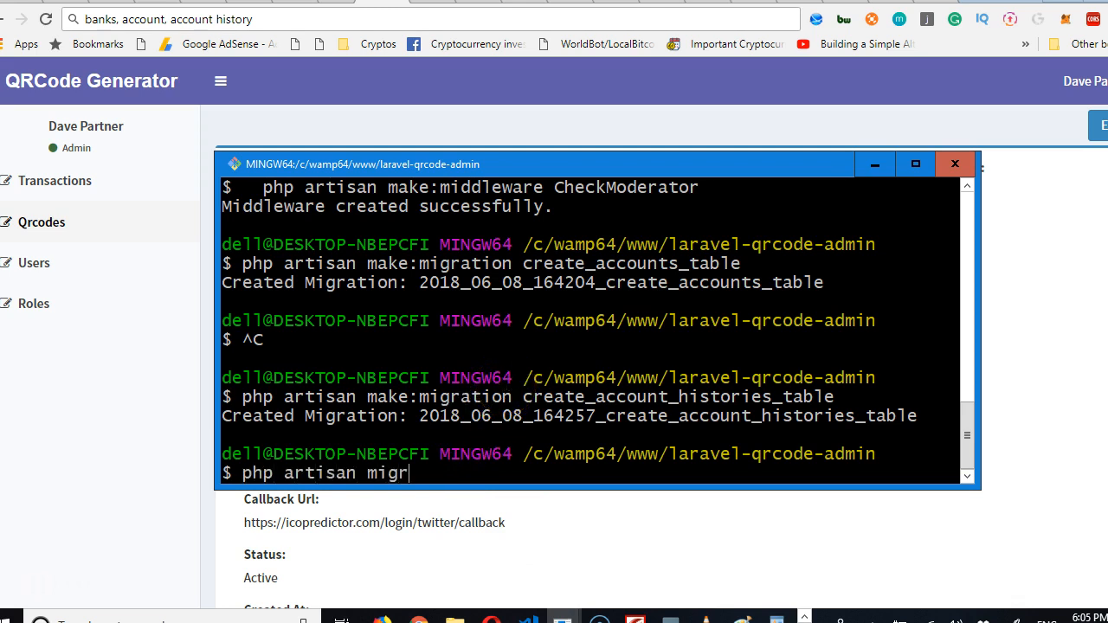
pyautogui.write('ate:re')
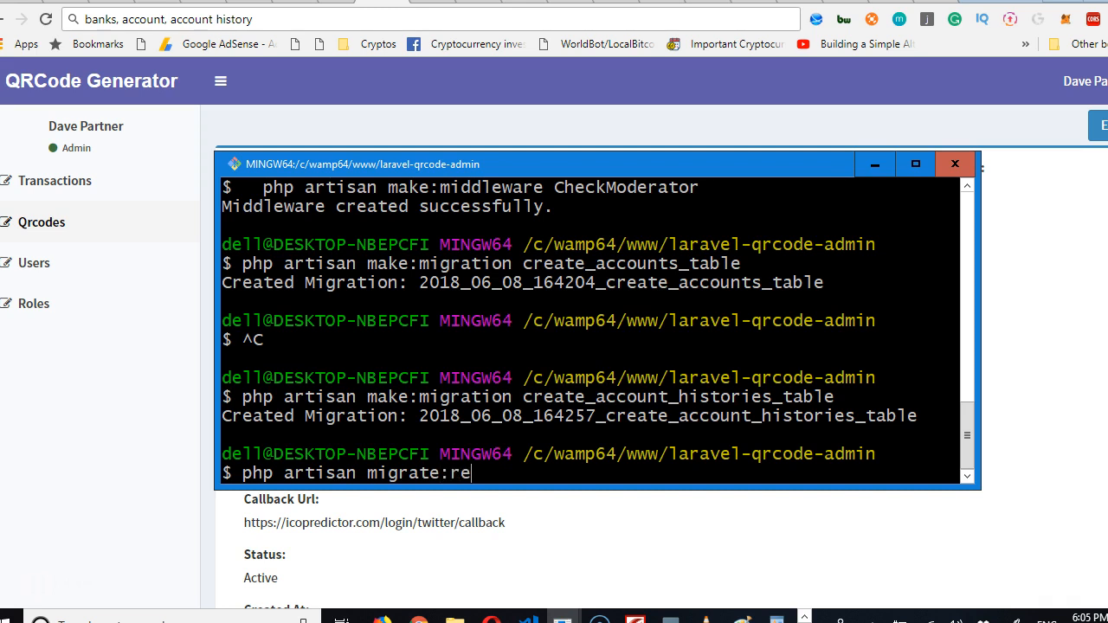
pyautogui.write('fresh')
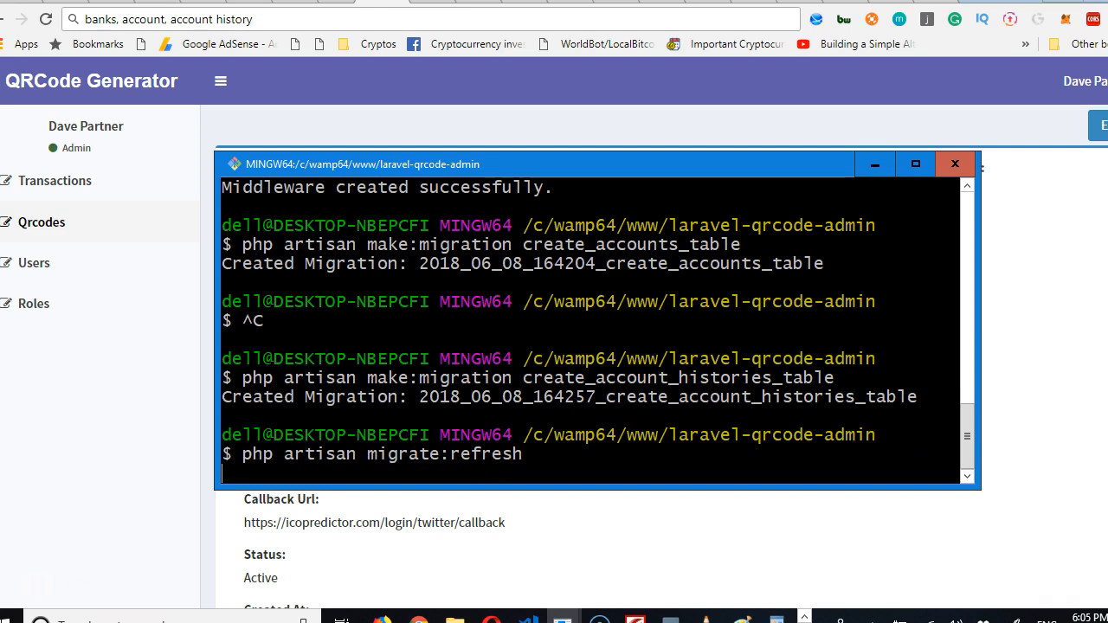
pyautogui.press('enter')
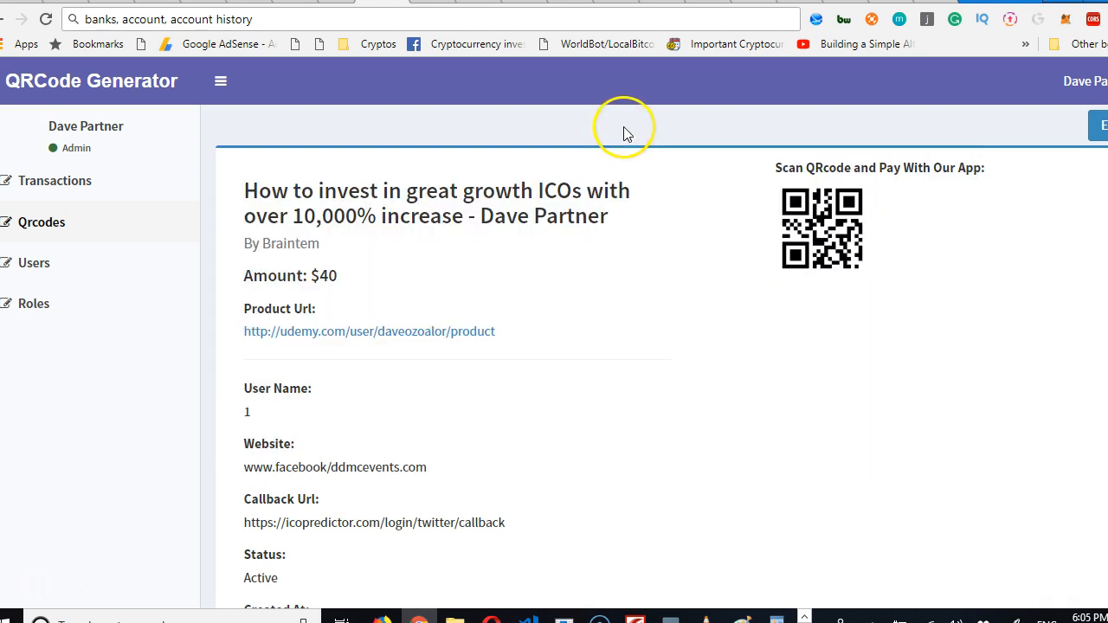
# Go back from the QR code details page to the sign-in page.
pyautogui.rightClick(337, 191)
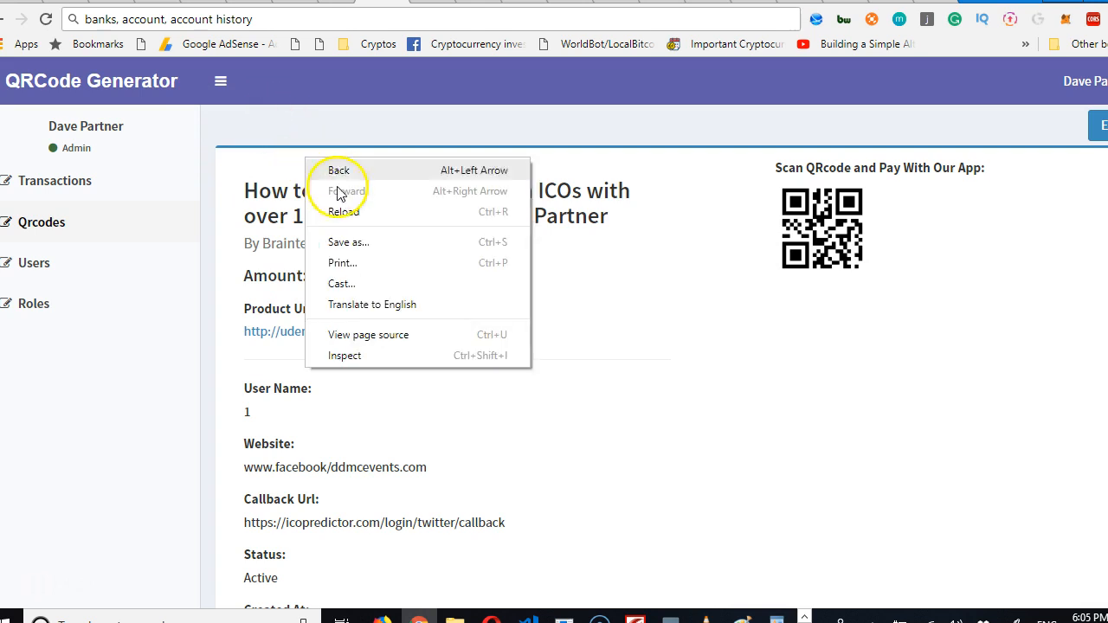
pyautogui.click(339, 169)
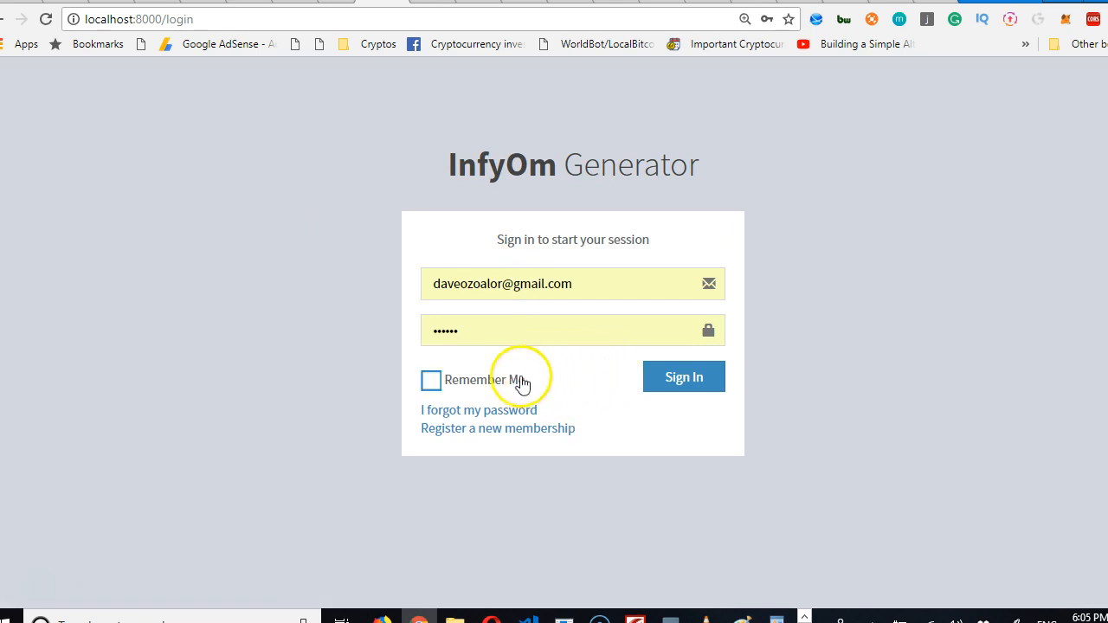
pyautogui.click(497, 428)
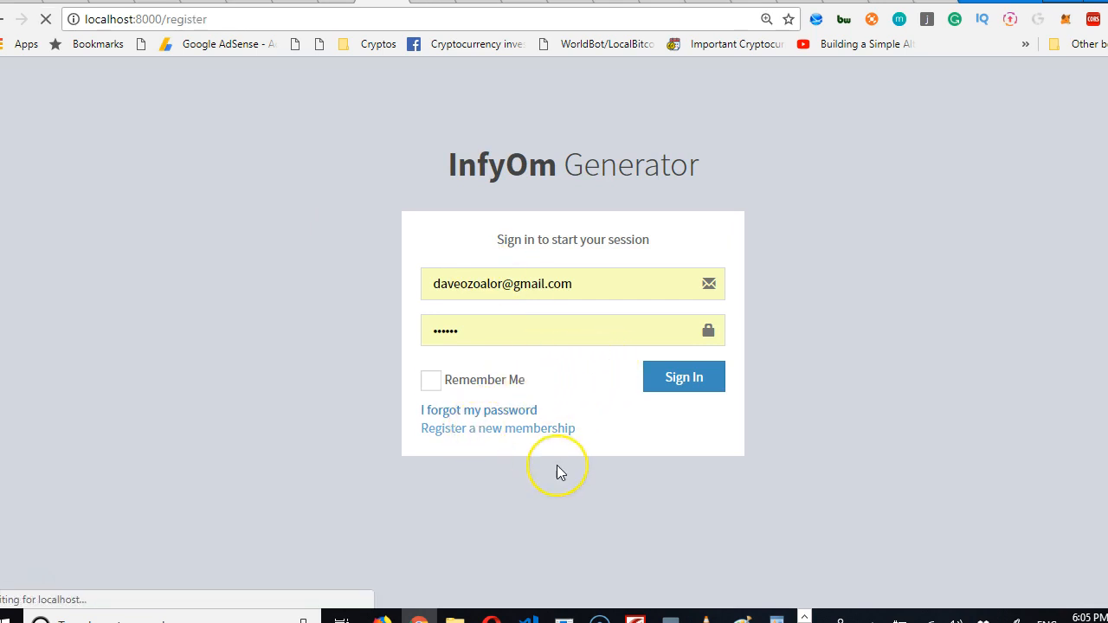
pyautogui.click(498, 427)
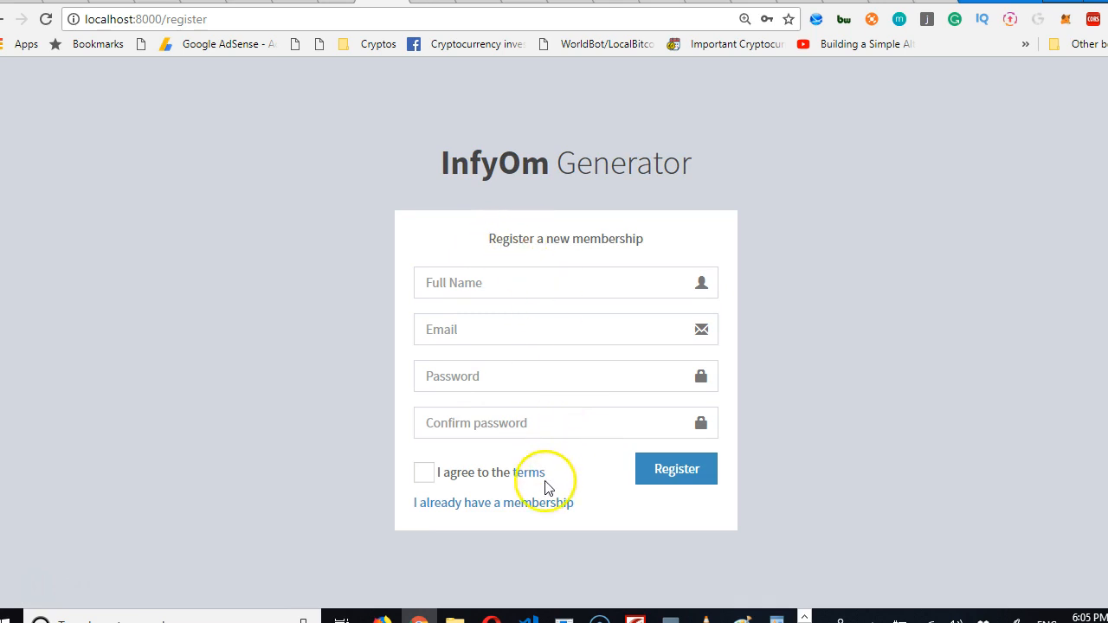
pyautogui.moveTo(616, 530)
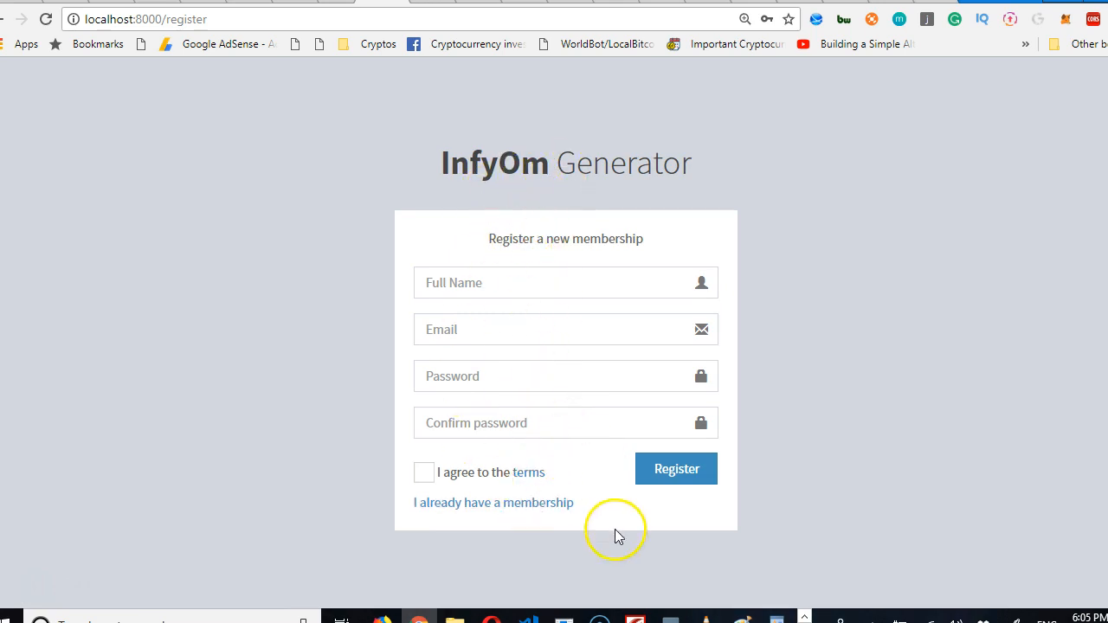
pyautogui.write('Dave Ozoalor')
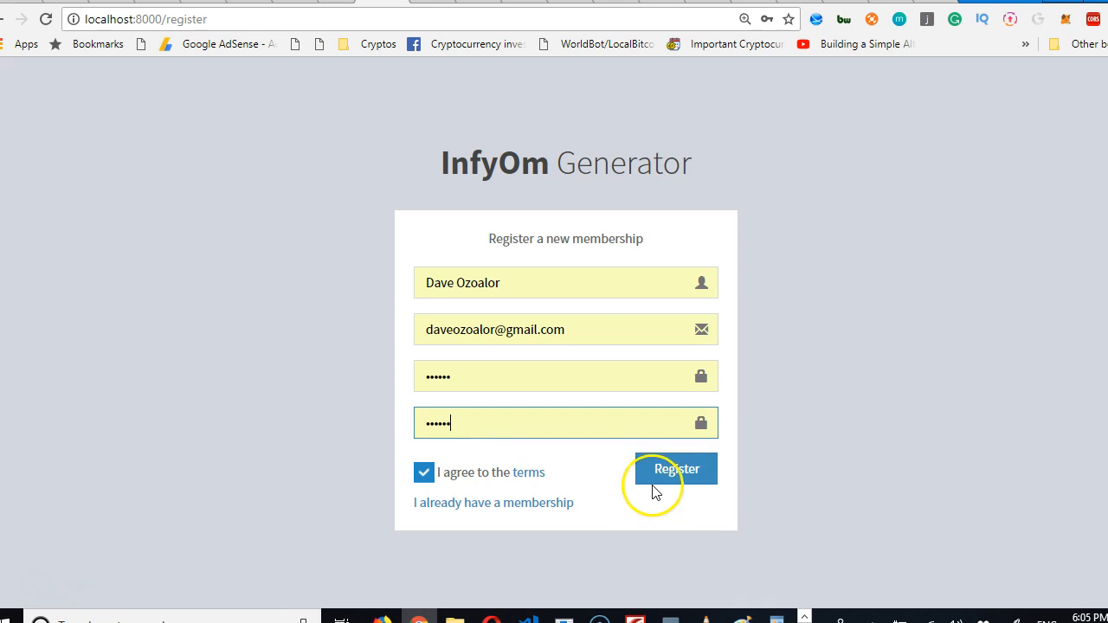
pyautogui.click(676, 469)
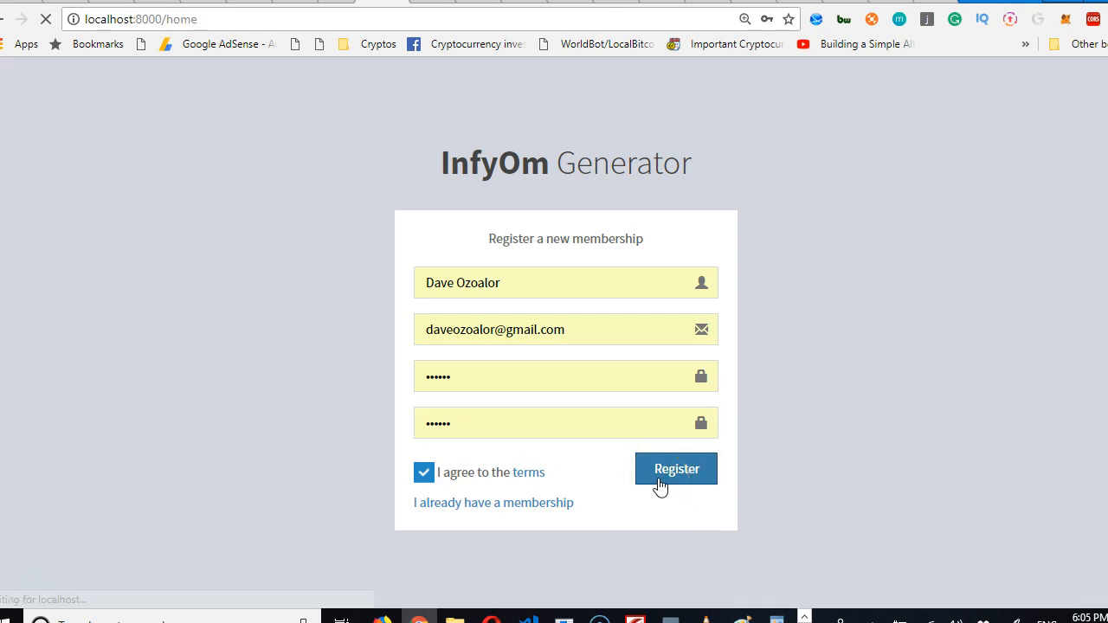
pyautogui.click(676, 468)
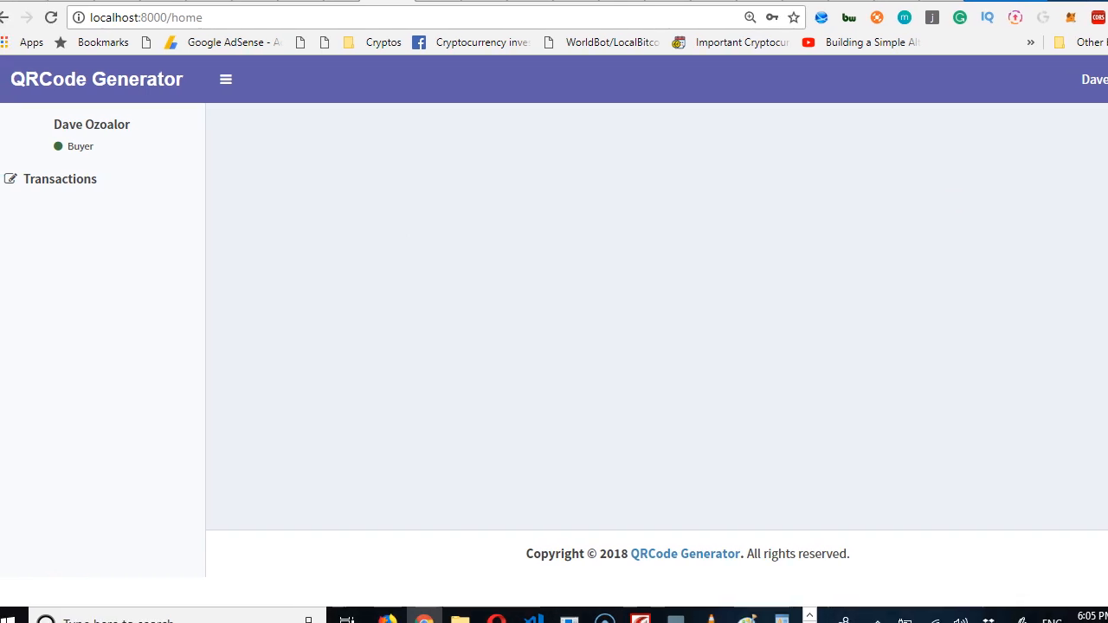
pyautogui.moveTo(190, 299)
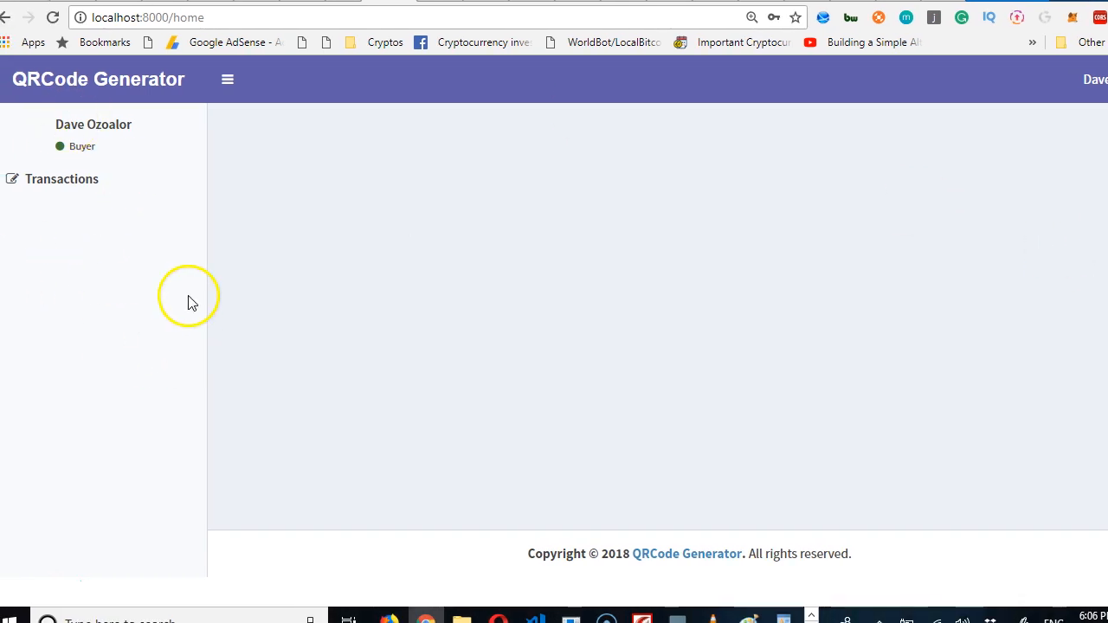
pyautogui.moveTo(359, 287)
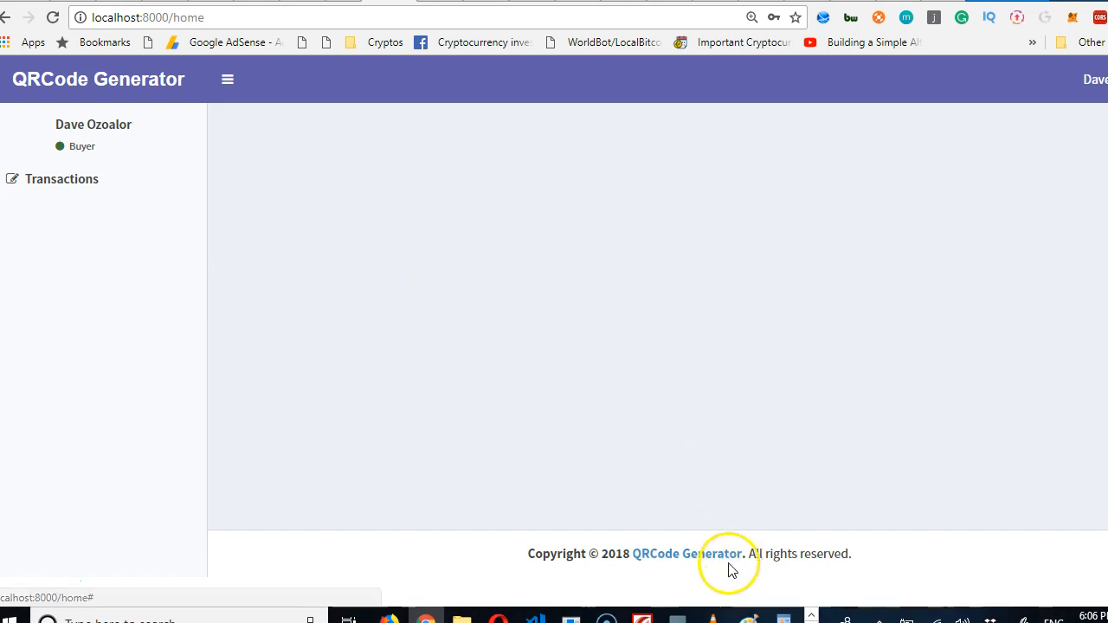
pyautogui.moveTo(45, 257)
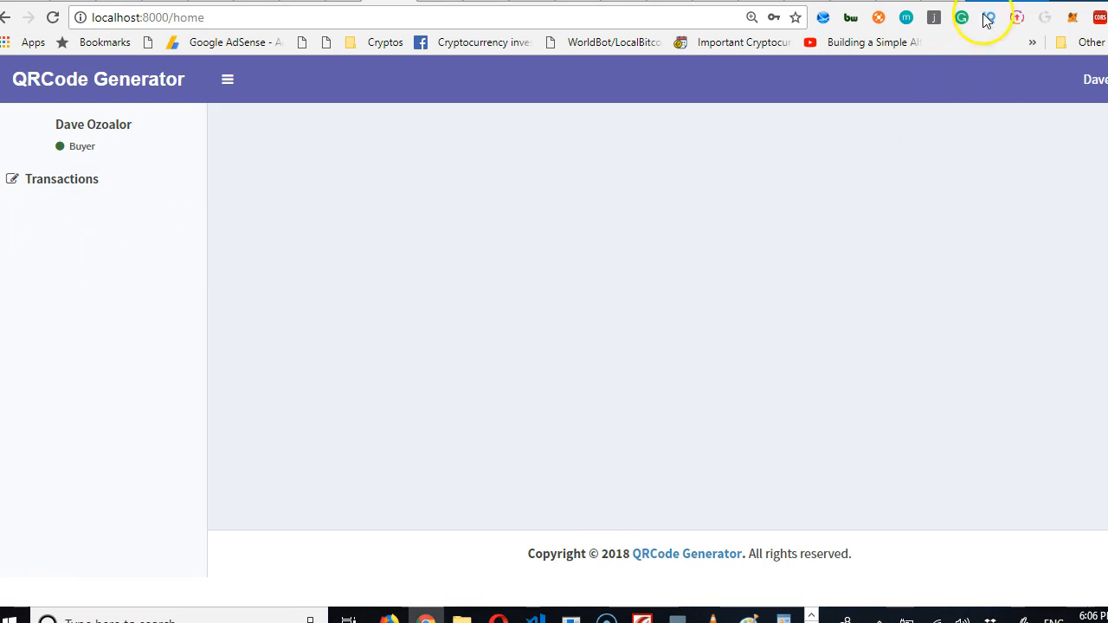
pyautogui.moveTo(987, 15)
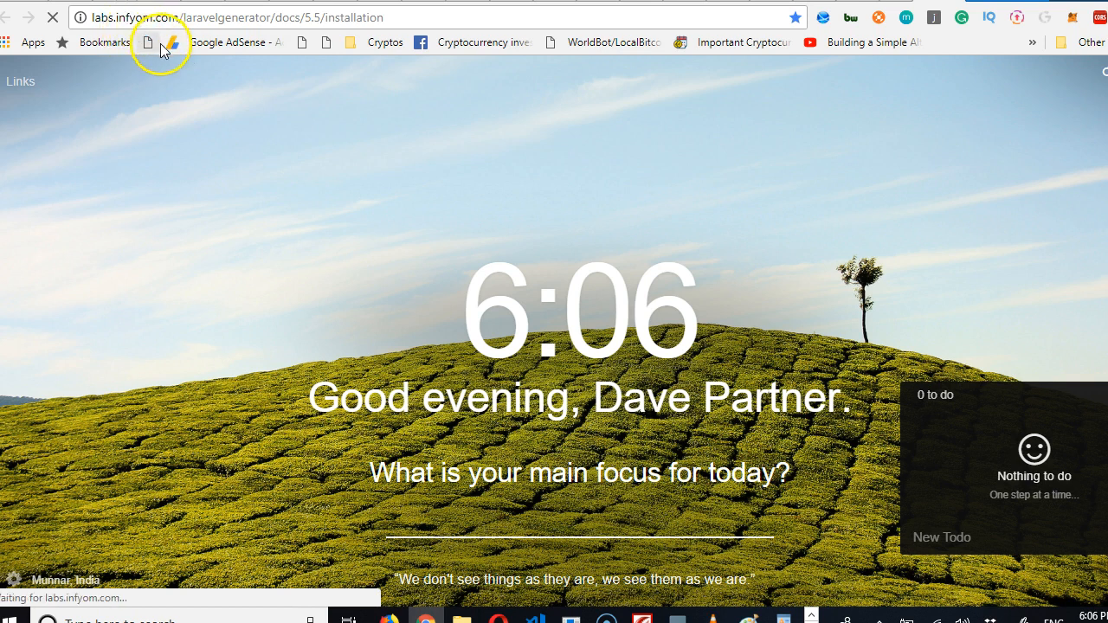
# Open the InfyOm Laravel generator docs and browse the Getting Started page.
pyautogui.click(149, 41)
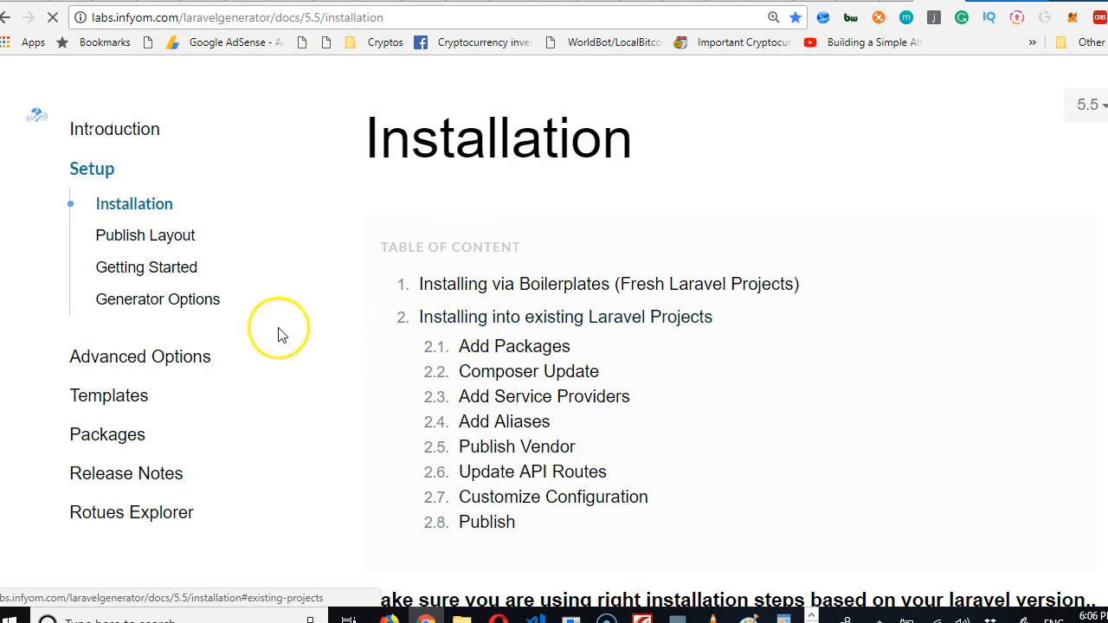
pyautogui.click(146, 268)
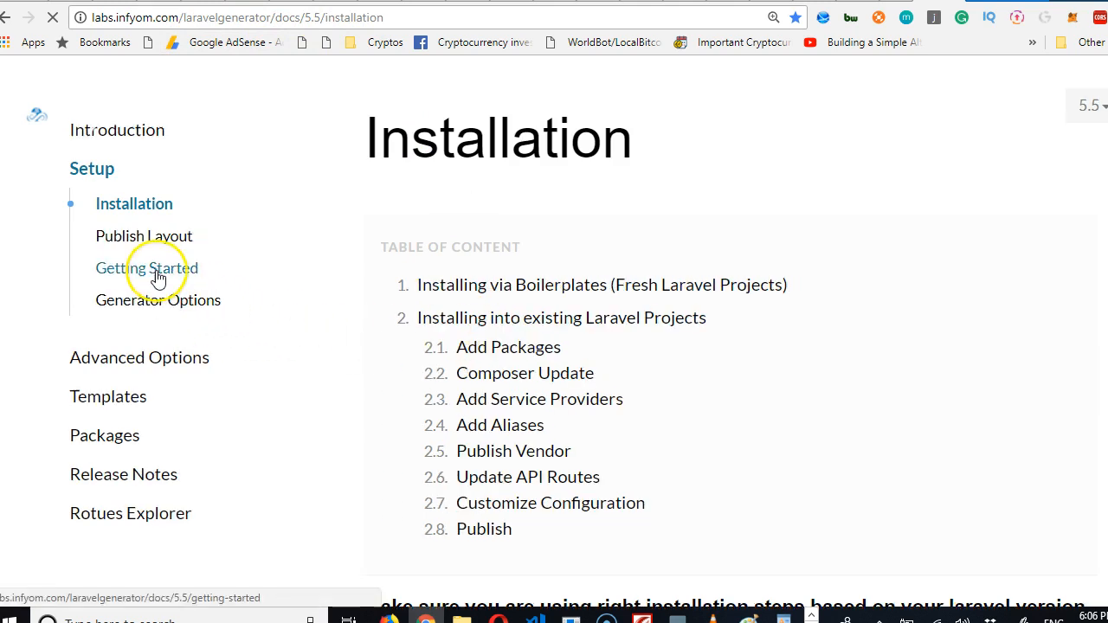
pyautogui.click(147, 268)
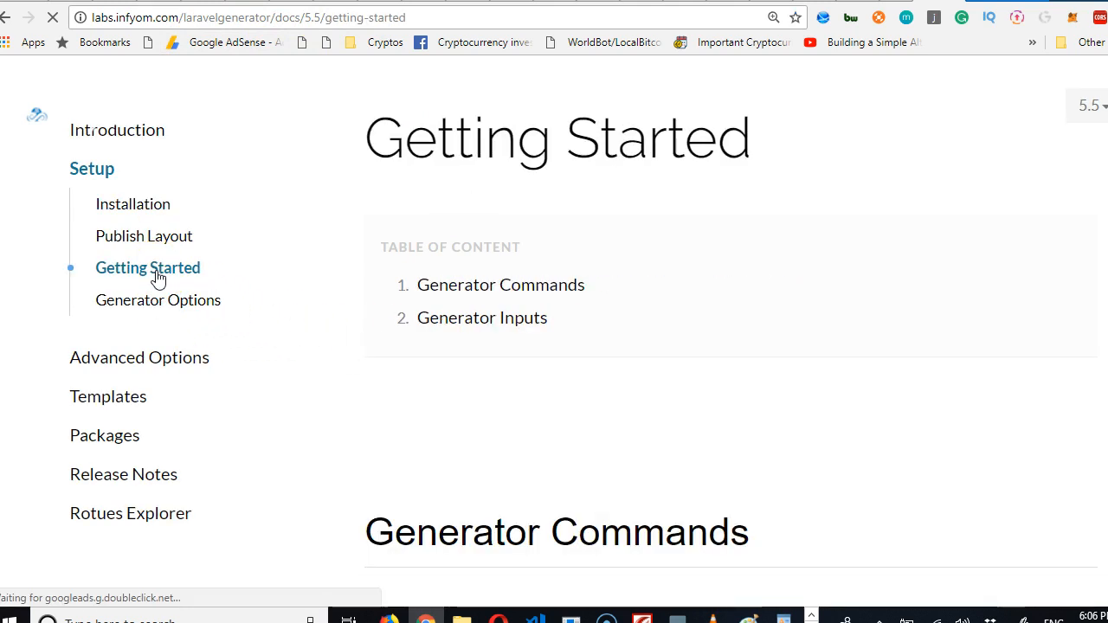
pyautogui.scroll(-3)
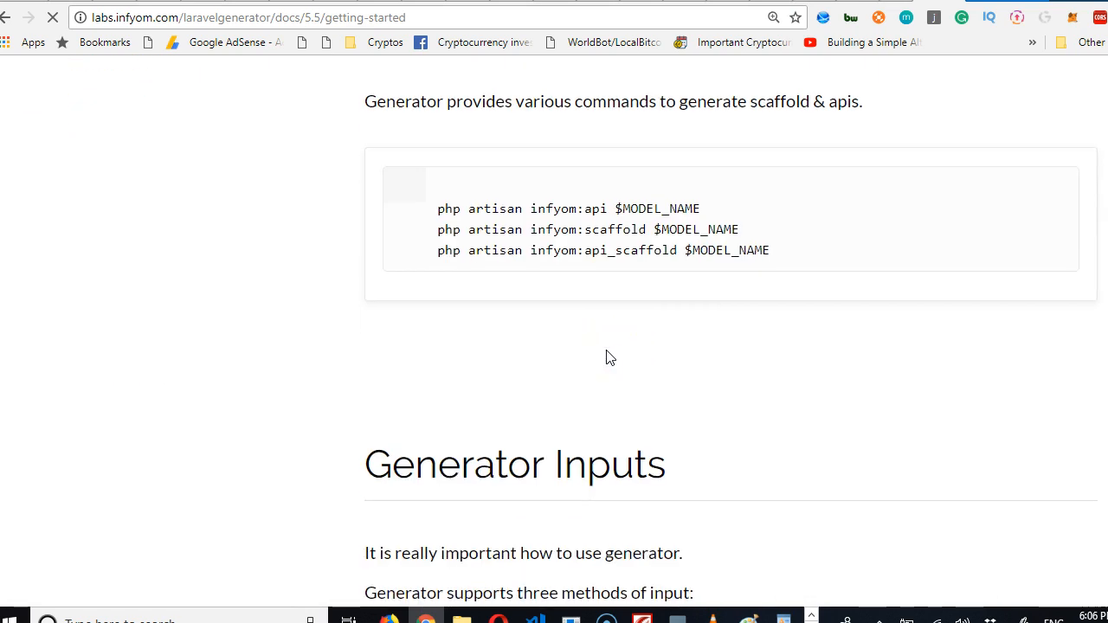
pyautogui.scroll(-3)
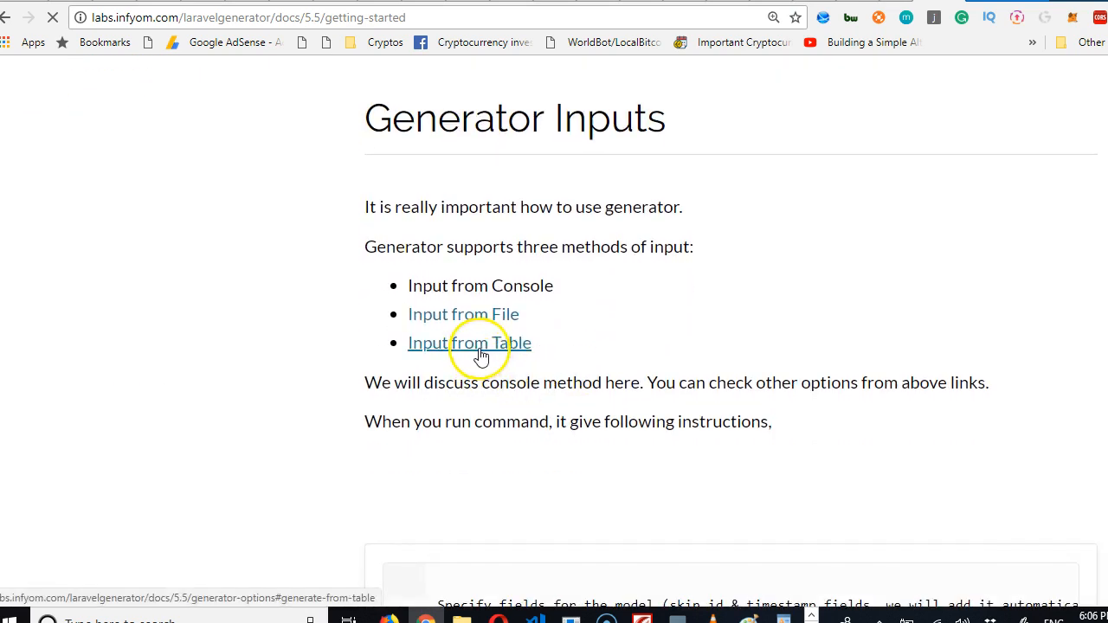
pyautogui.click(468, 343)
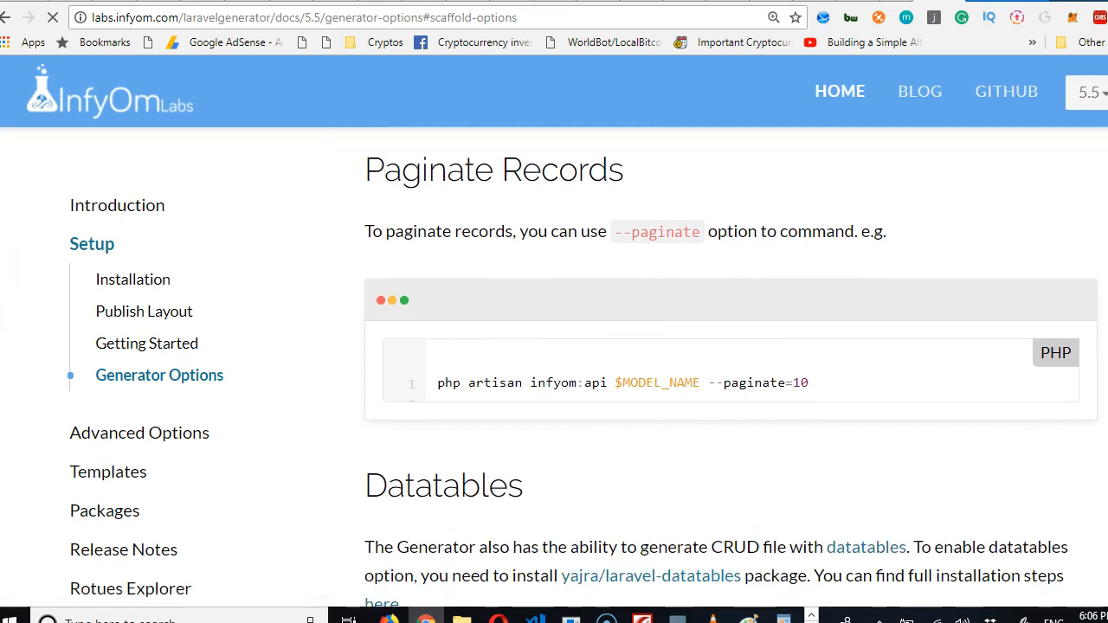
pyautogui.moveTo(8, 18)
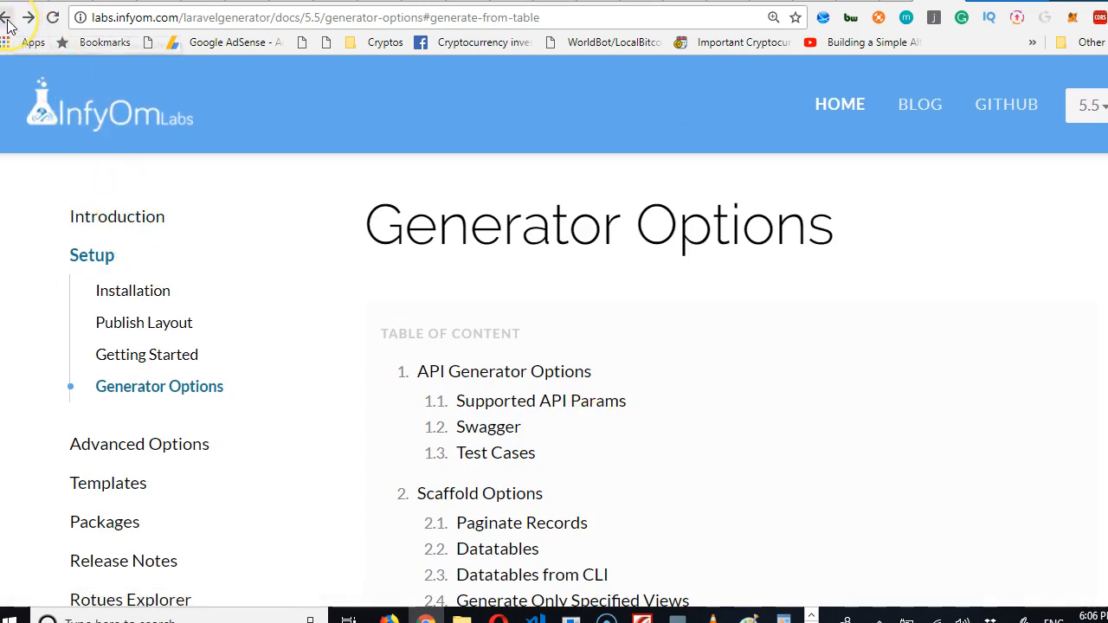
pyautogui.moveTo(10, 18)
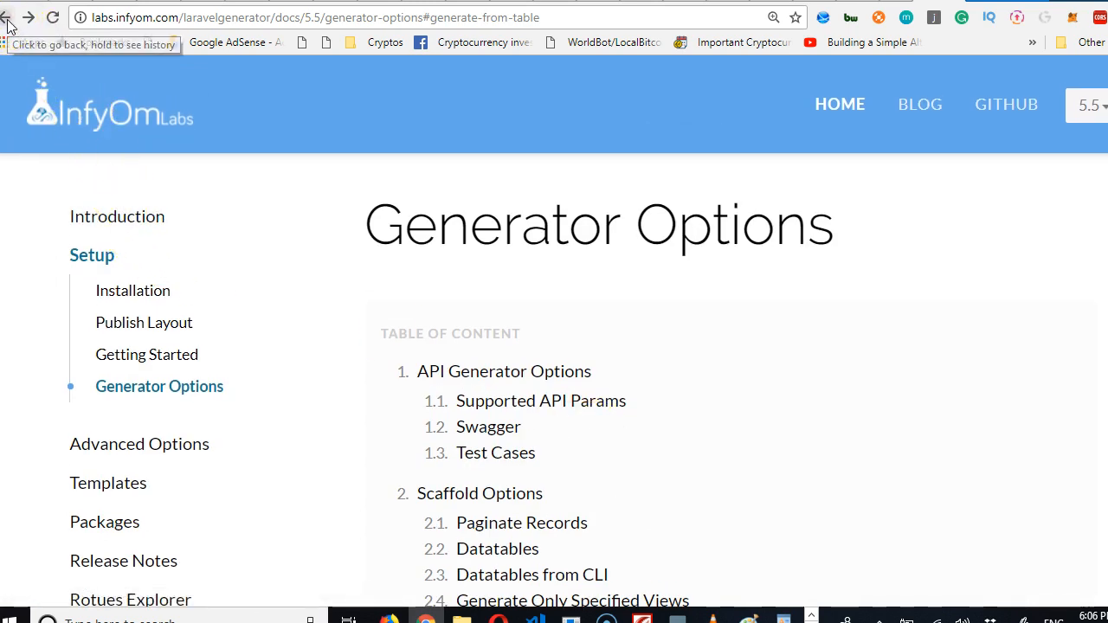
# Open the Generate From Table docs and bring up copy options for its scaffold command.
pyautogui.click(13, 17)
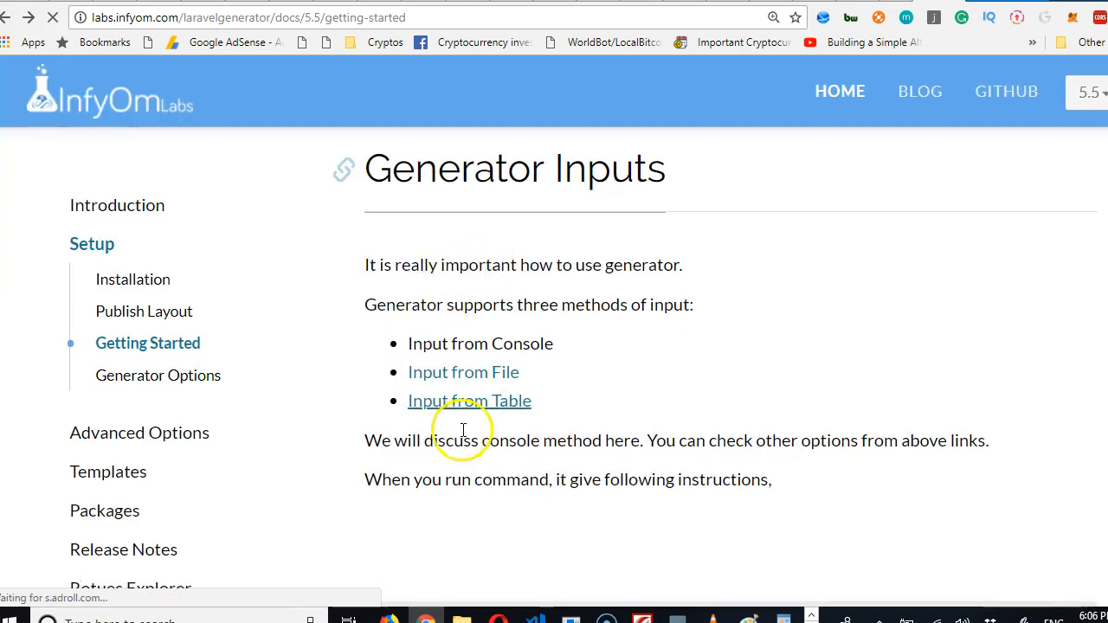
pyautogui.moveTo(470, 401)
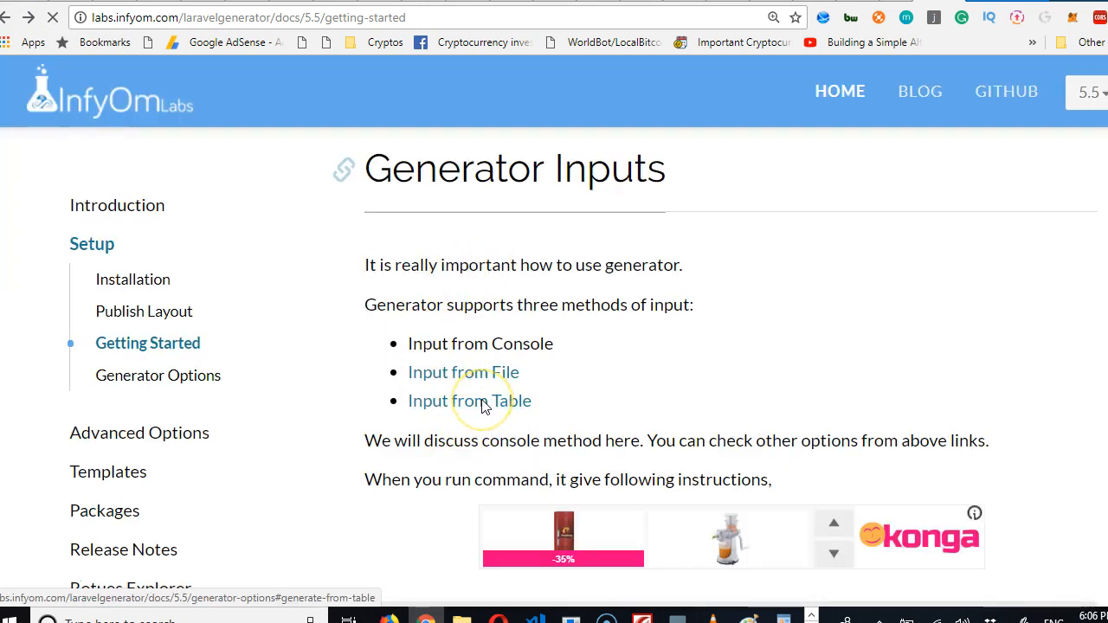
pyautogui.click(468, 400)
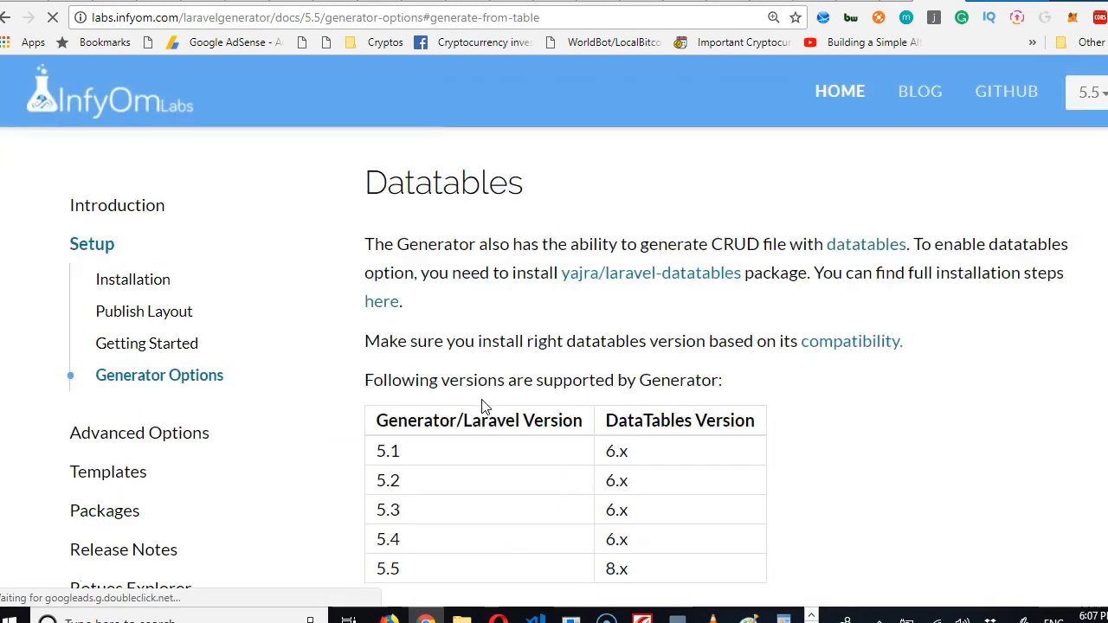
pyautogui.scroll(-3)
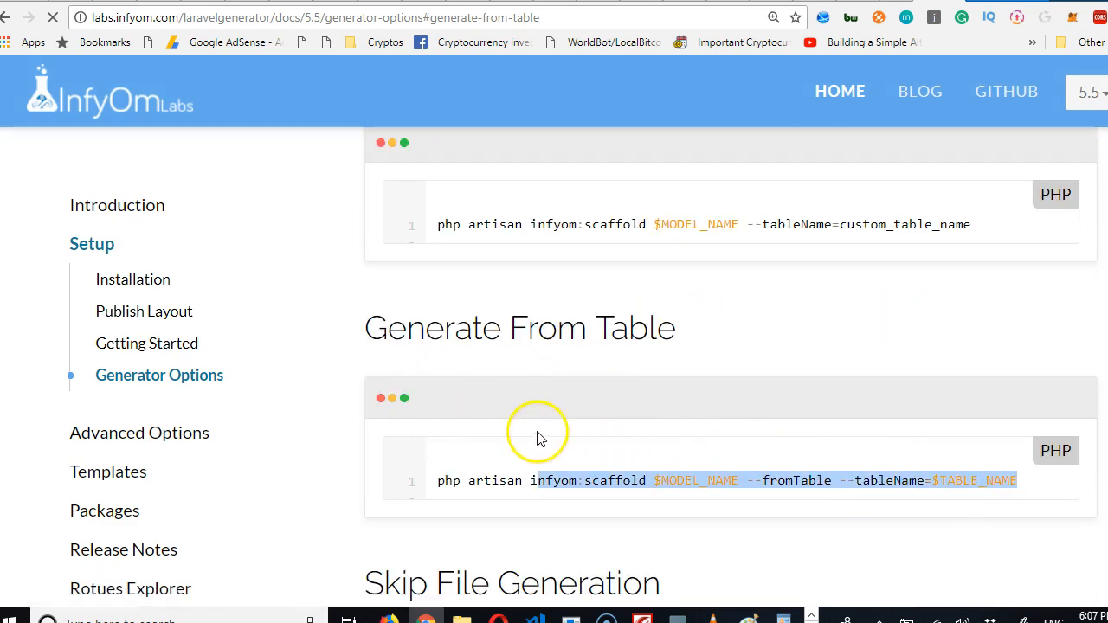
pyautogui.rightClick(536, 480)
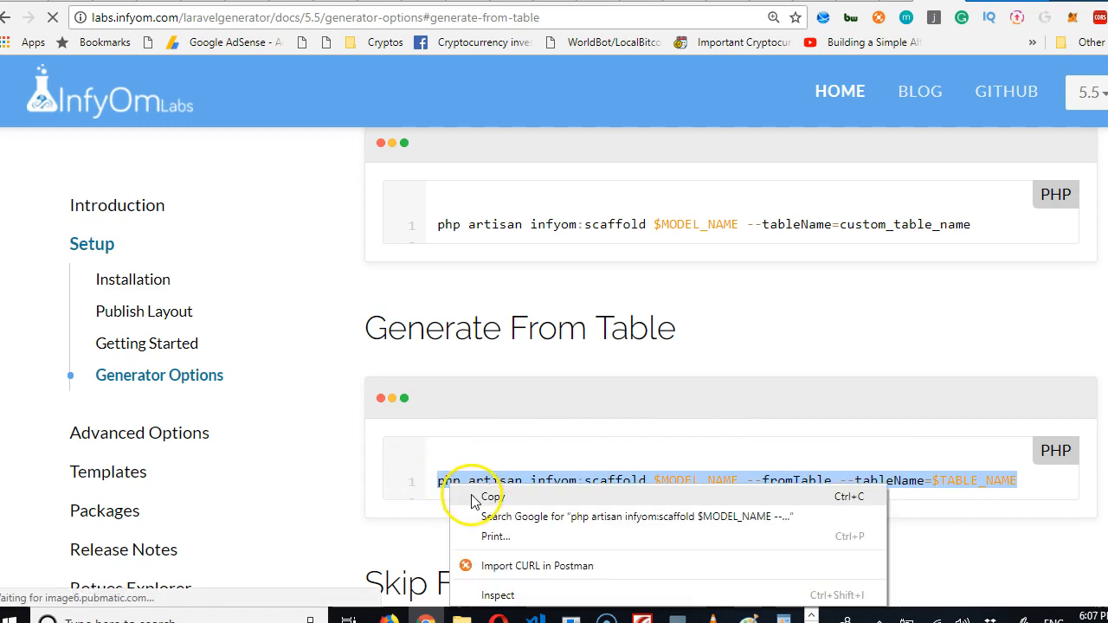
# Paste the scaffold command using model Account and table accounts.
pyautogui.click(491, 496)
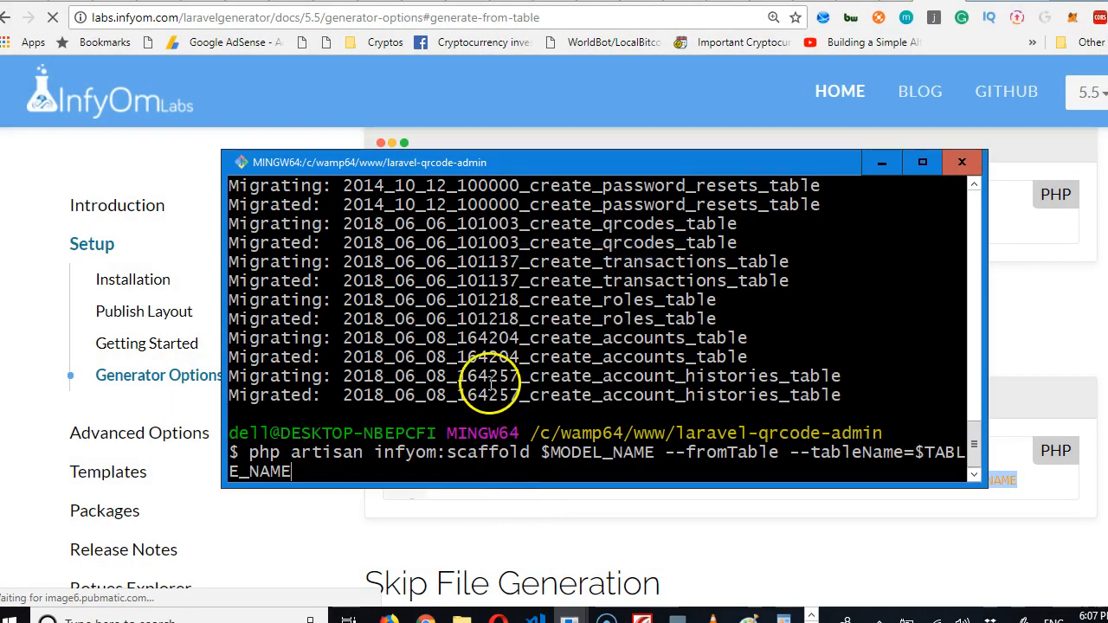
pyautogui.moveTo(824, 260)
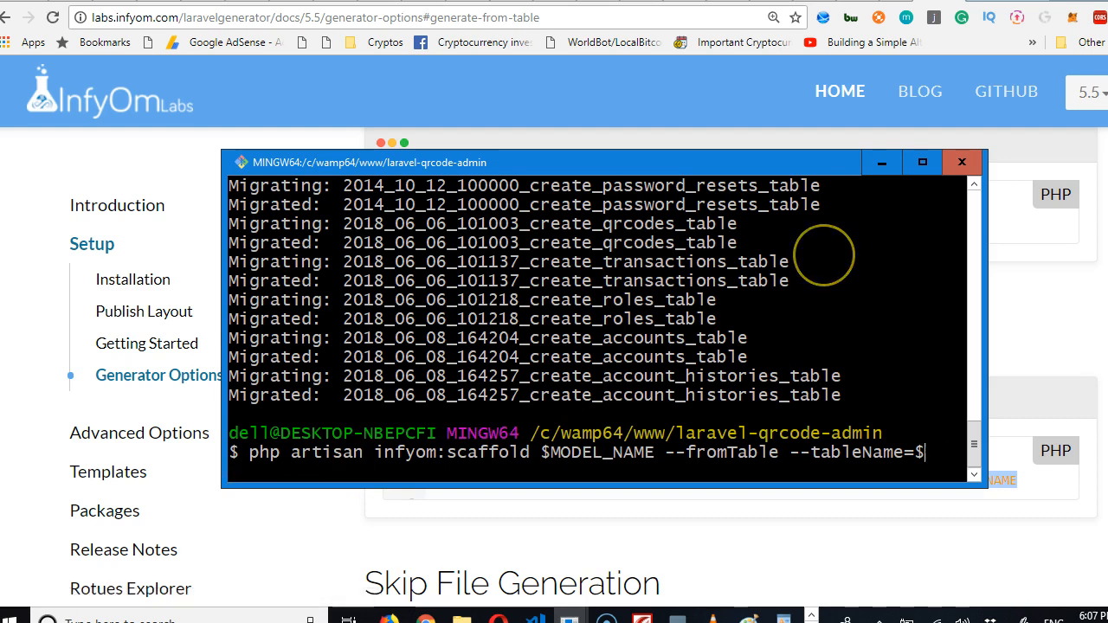
pyautogui.press('Backspace')
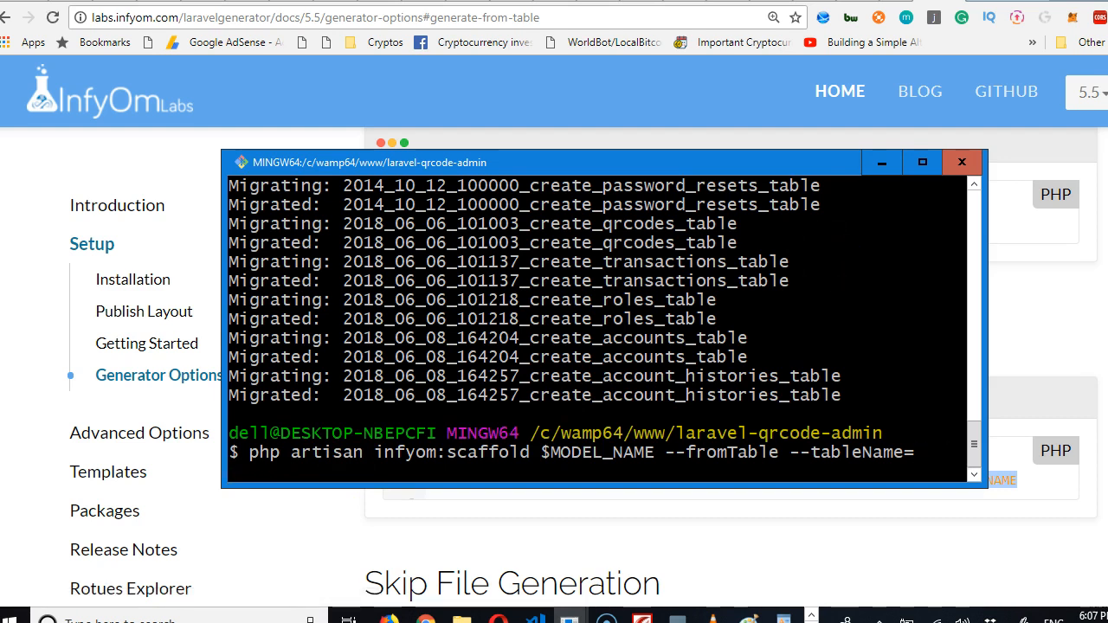
pyautogui.write('acco')
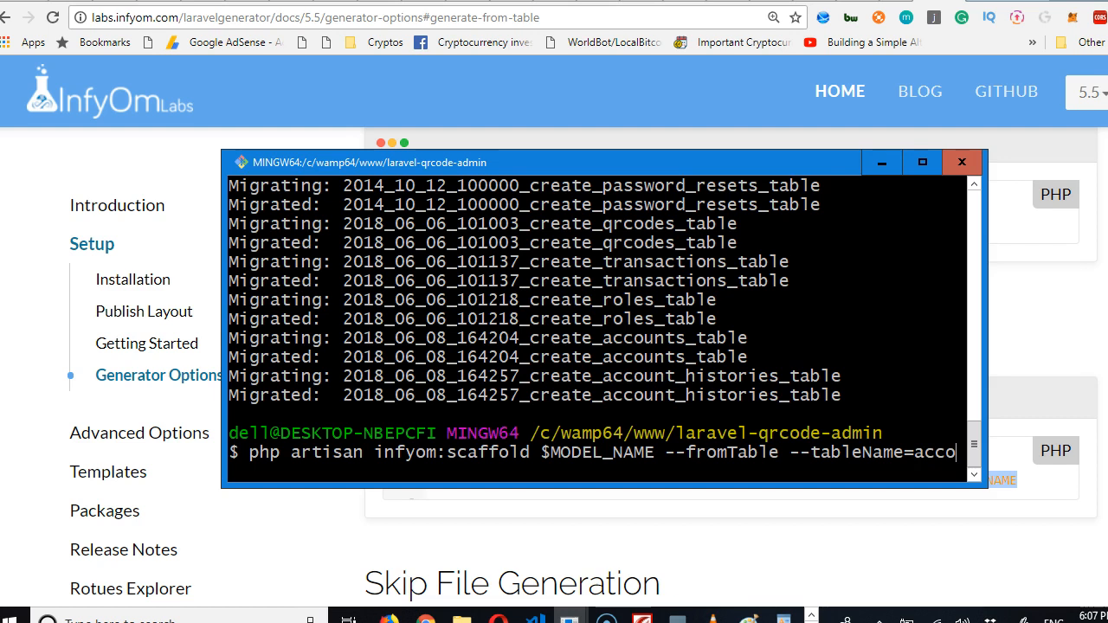
pyautogui.write('nts')
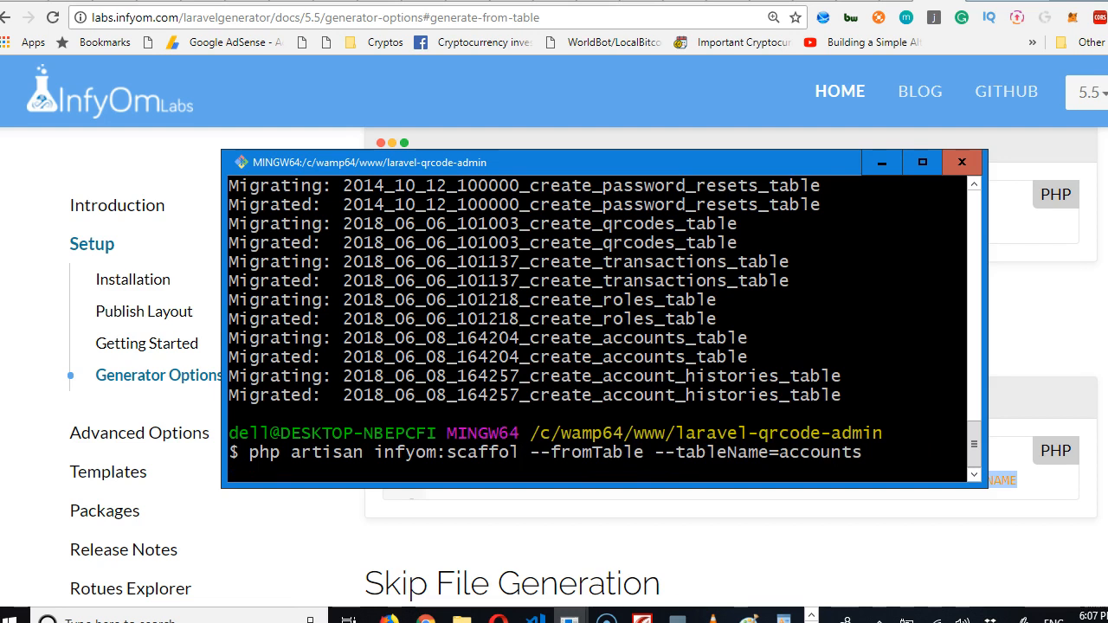
pyautogui.write('A')
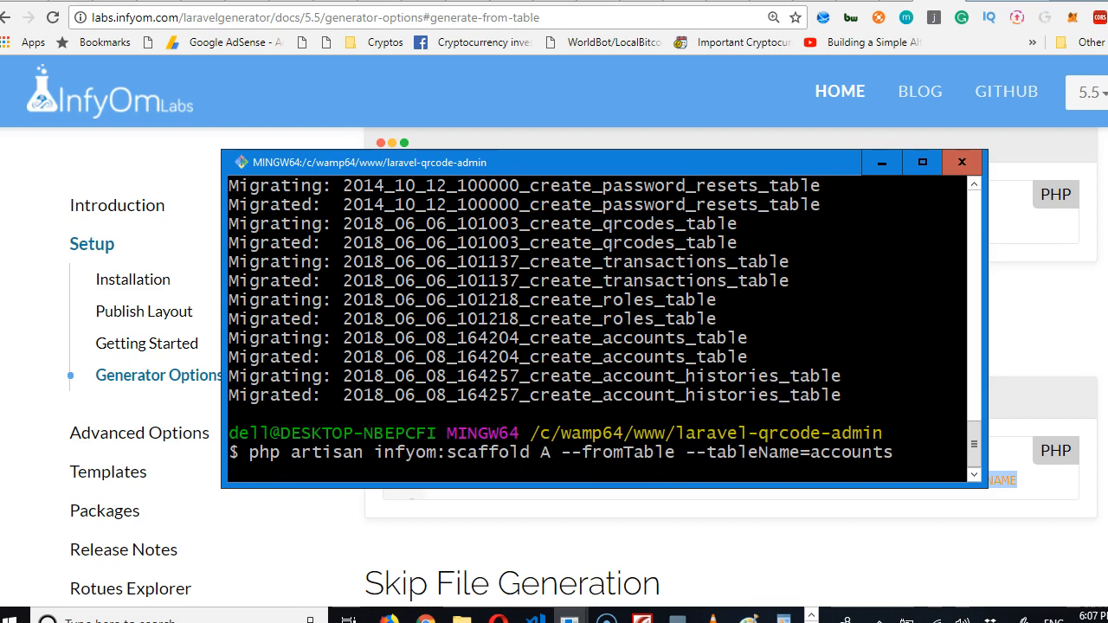
pyautogui.write('ccount')
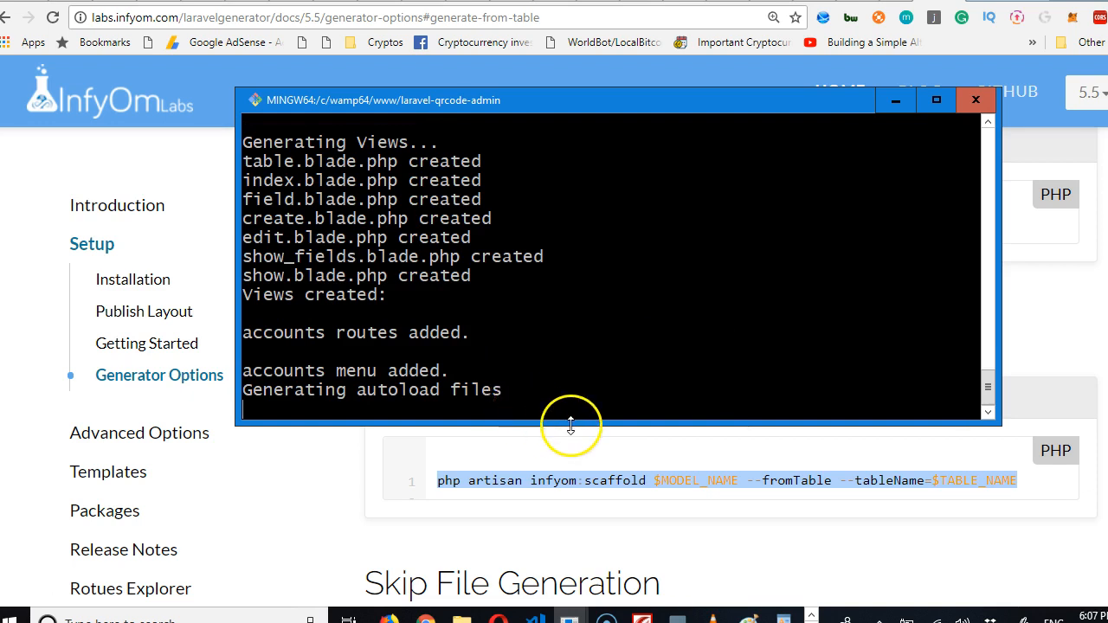
pyautogui.moveTo(581, 465)
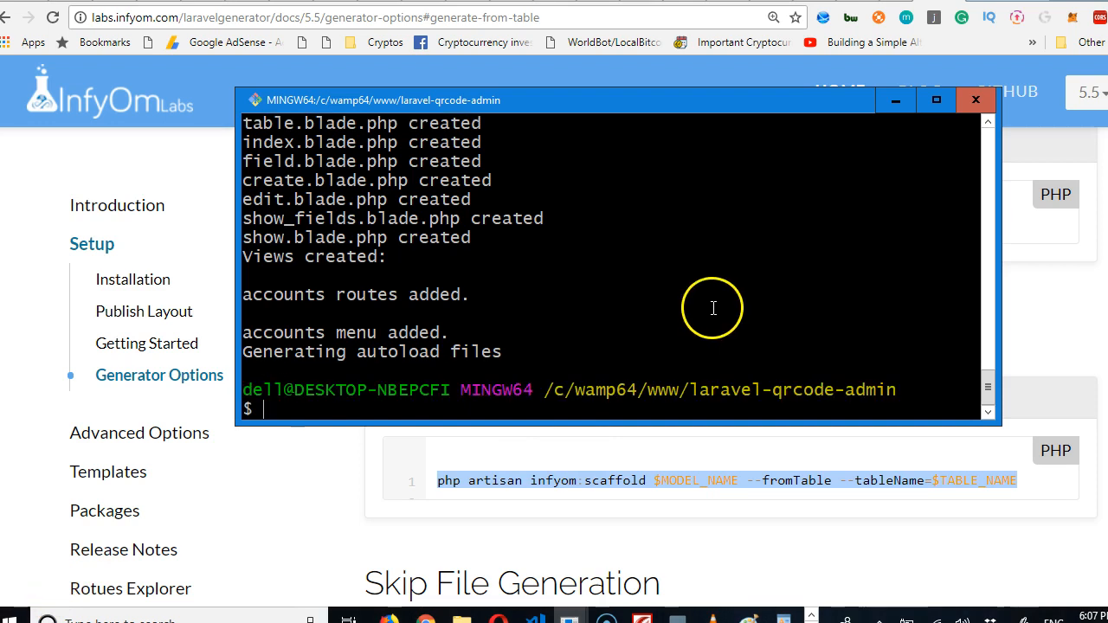
# Edit the previous scaffold command to use model AccountHistory and table account_histories.
pyautogui.write('php artisan infyom:scaffold Account --fromTable --tableName=accounts')
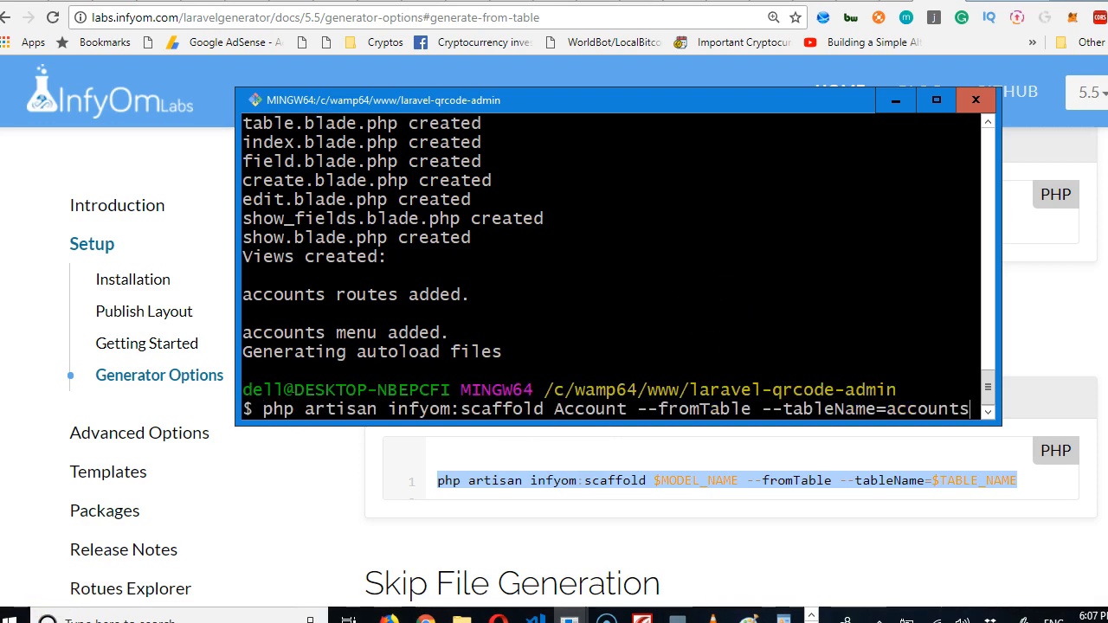
pyautogui.press('Backspace')
pyautogui.write('_histo')
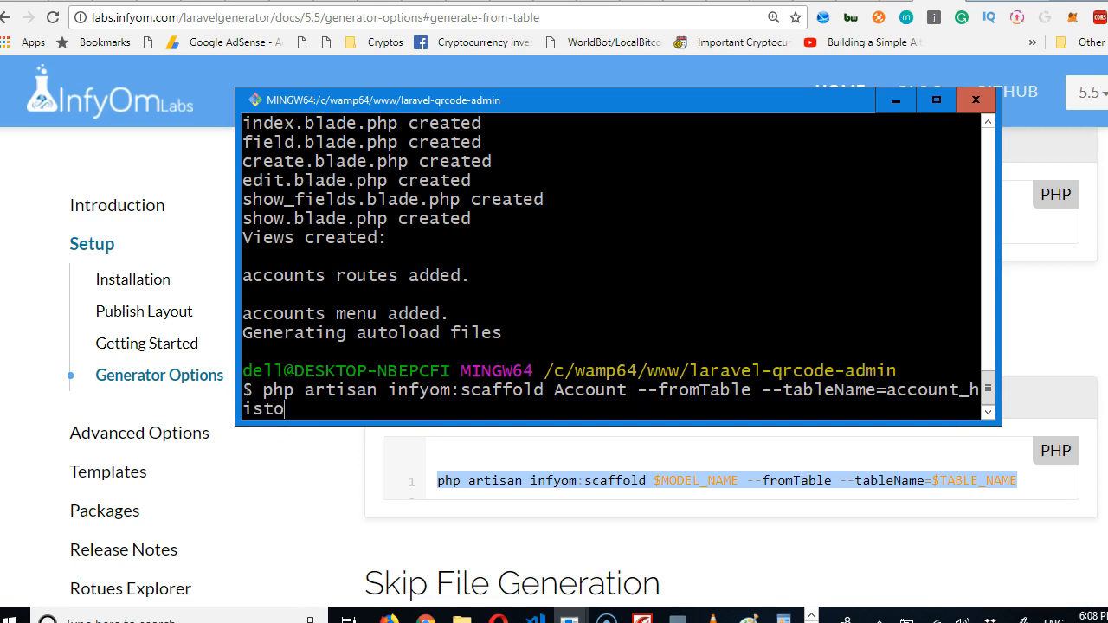
pyautogui.write('ries')
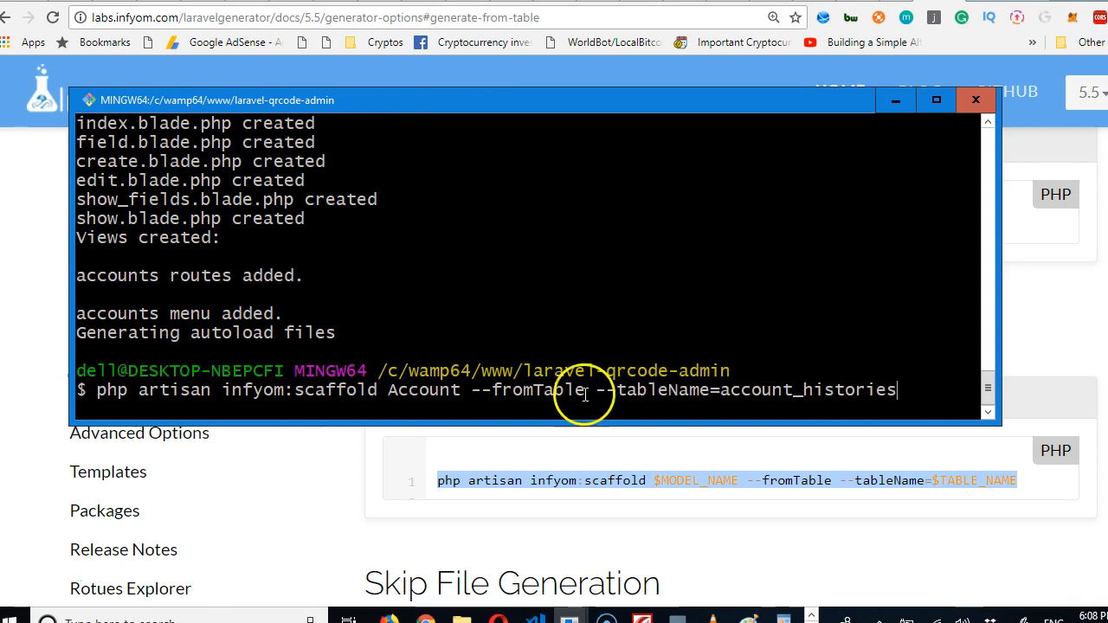
pyautogui.moveTo(790, 248)
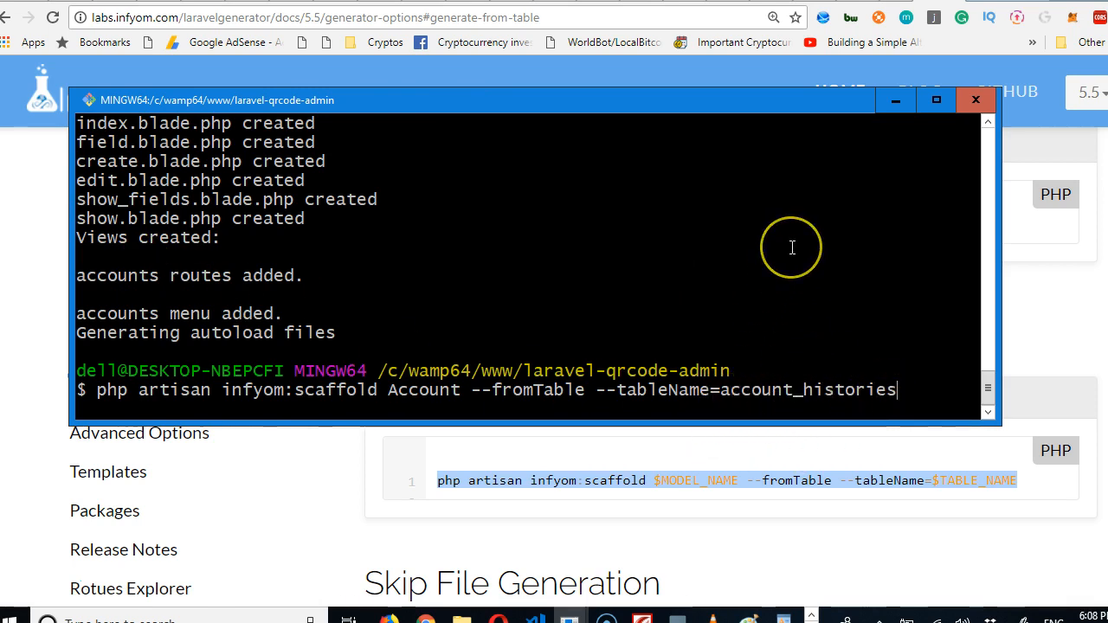
pyautogui.click(514, 390)
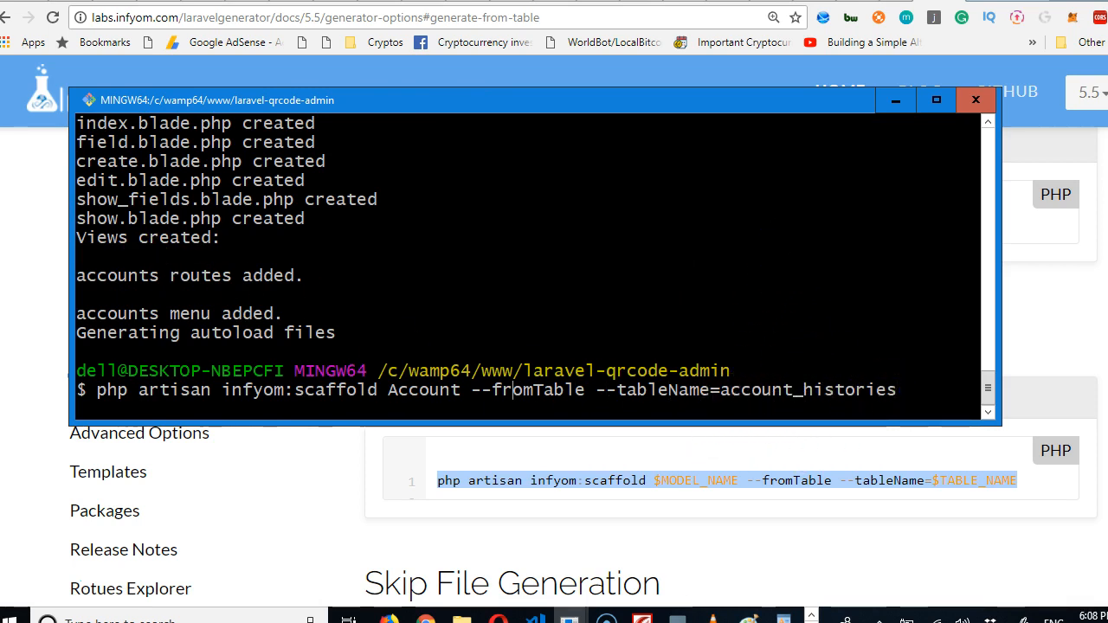
pyautogui.write('History')
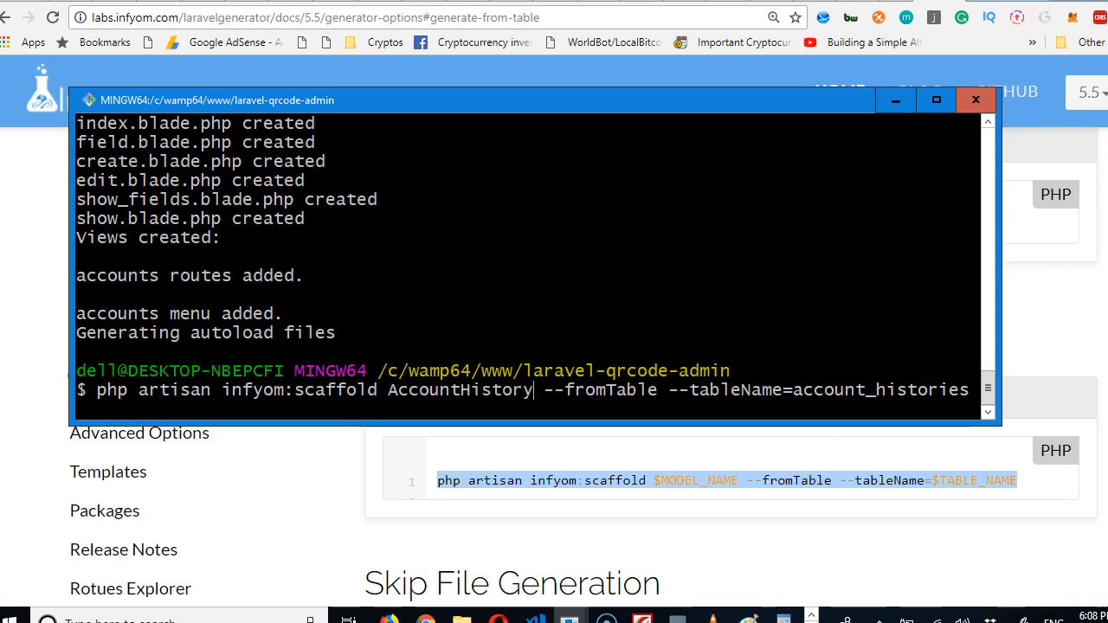
pyautogui.moveTo(815, 180)
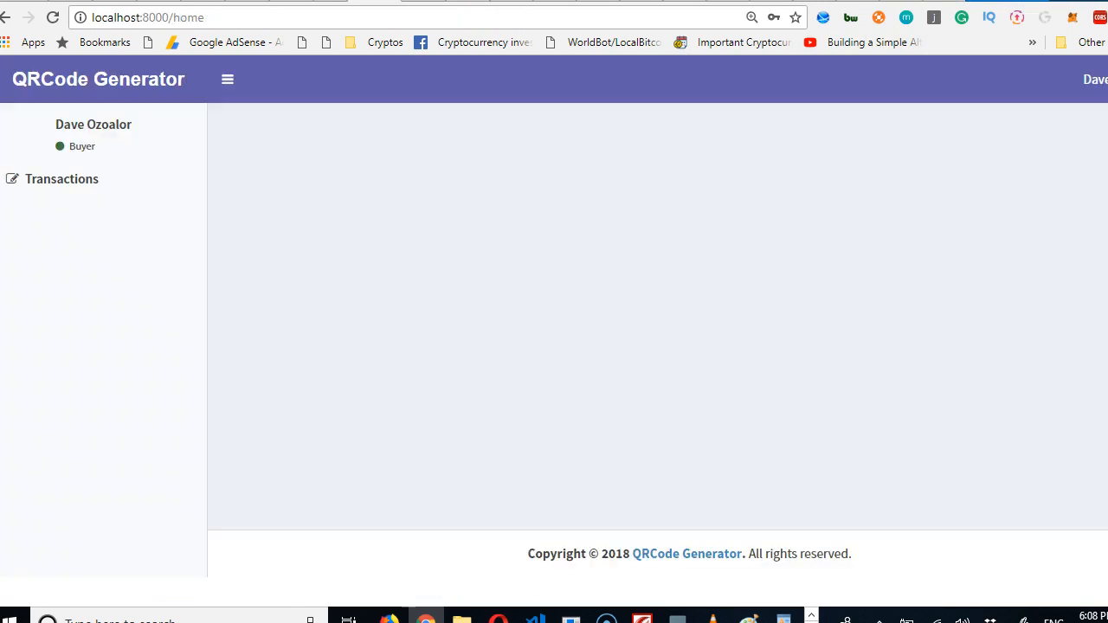
# Reload the QRCode Generator home page from the right-click menu.
pyautogui.rightClick(113, 265)
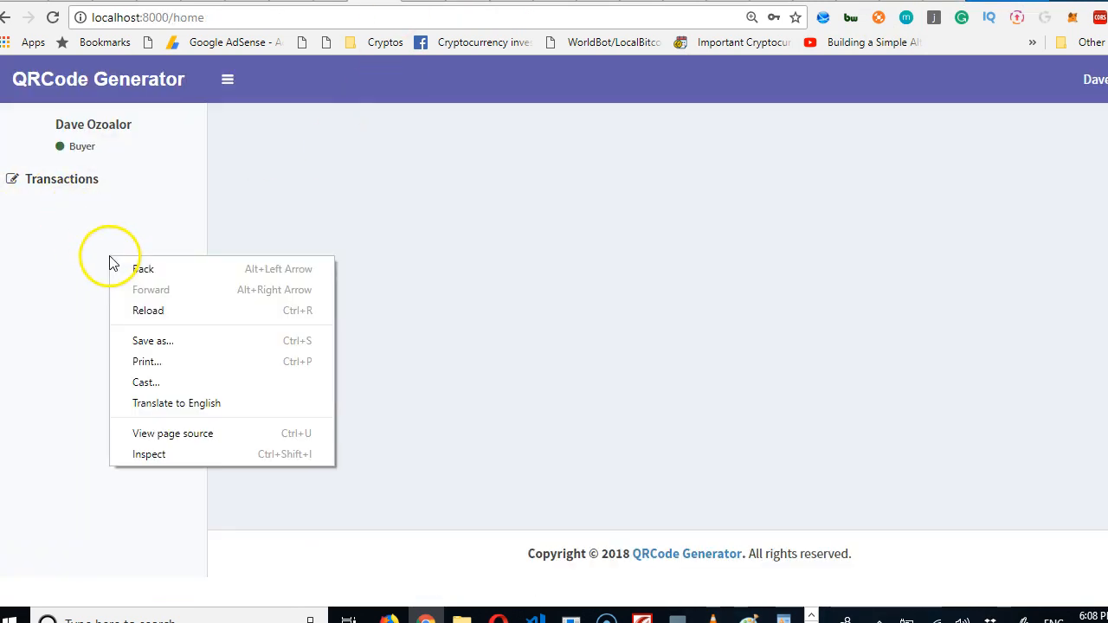
pyautogui.click(148, 310)
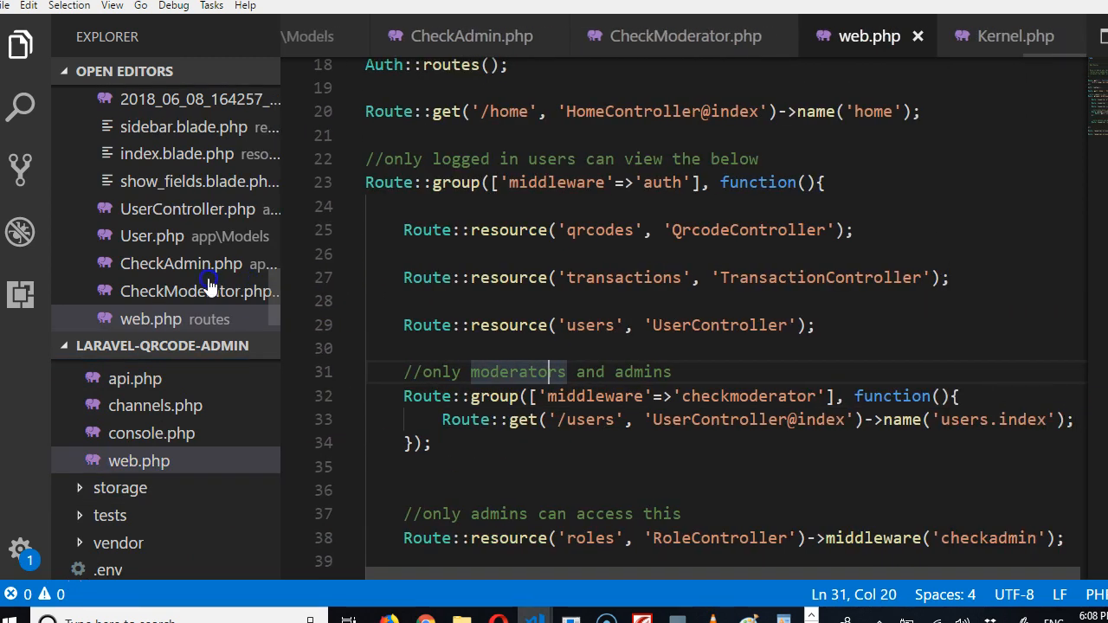
# Scroll to the end of web.php to see the accounts and accountHistories resource routes.
pyautogui.scroll(-3)
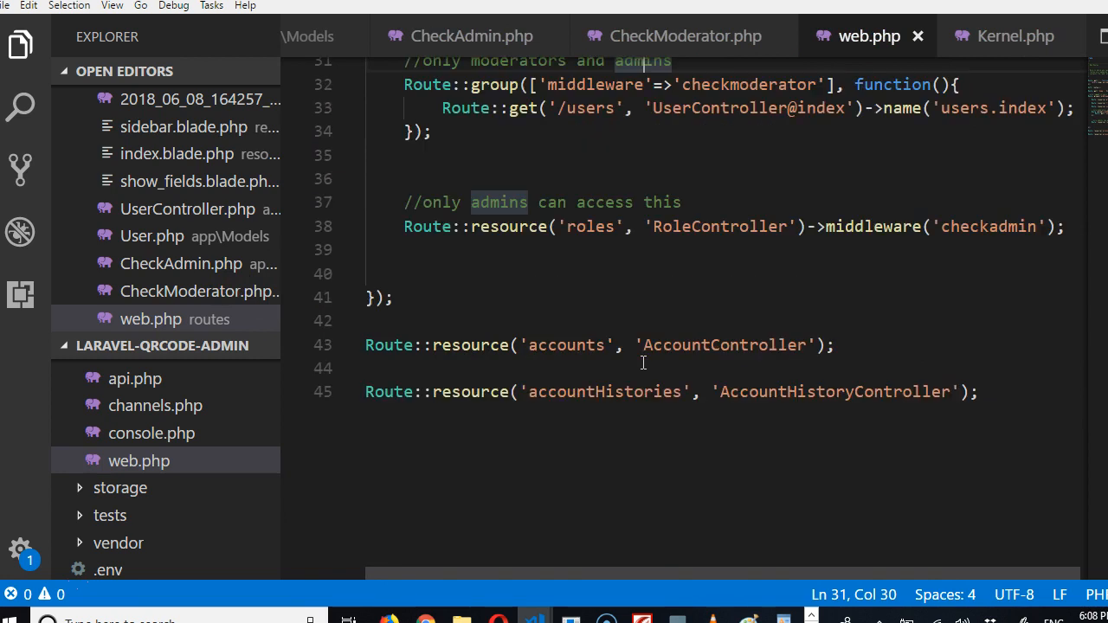
pyautogui.moveTo(807, 418)
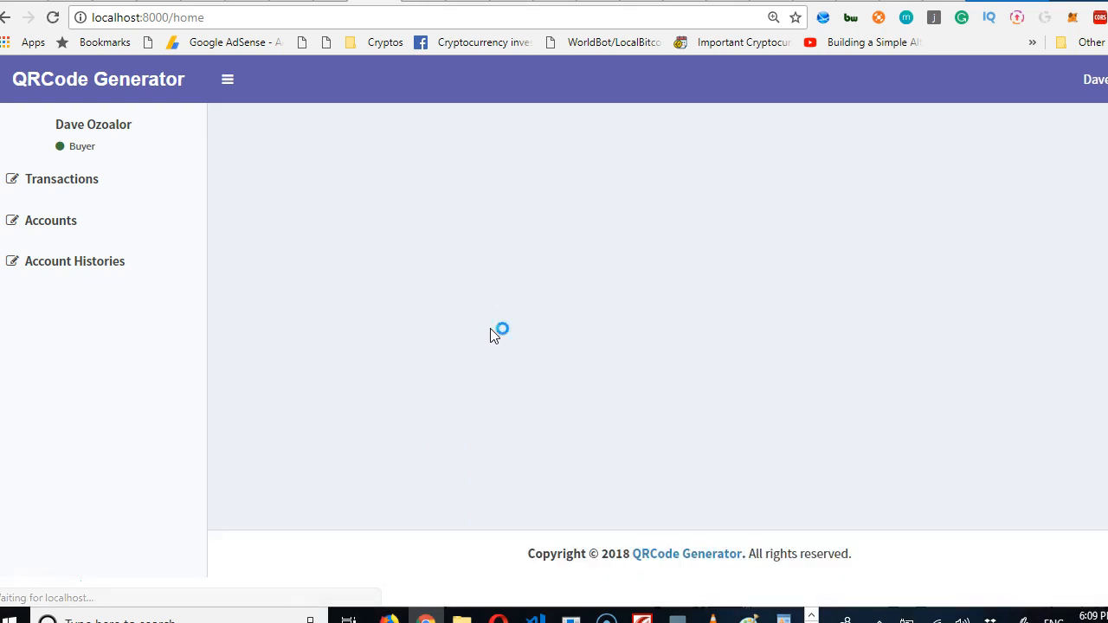
# Open Accounts from the sidebar to see its empty table of account fields.
pyautogui.click(50, 220)
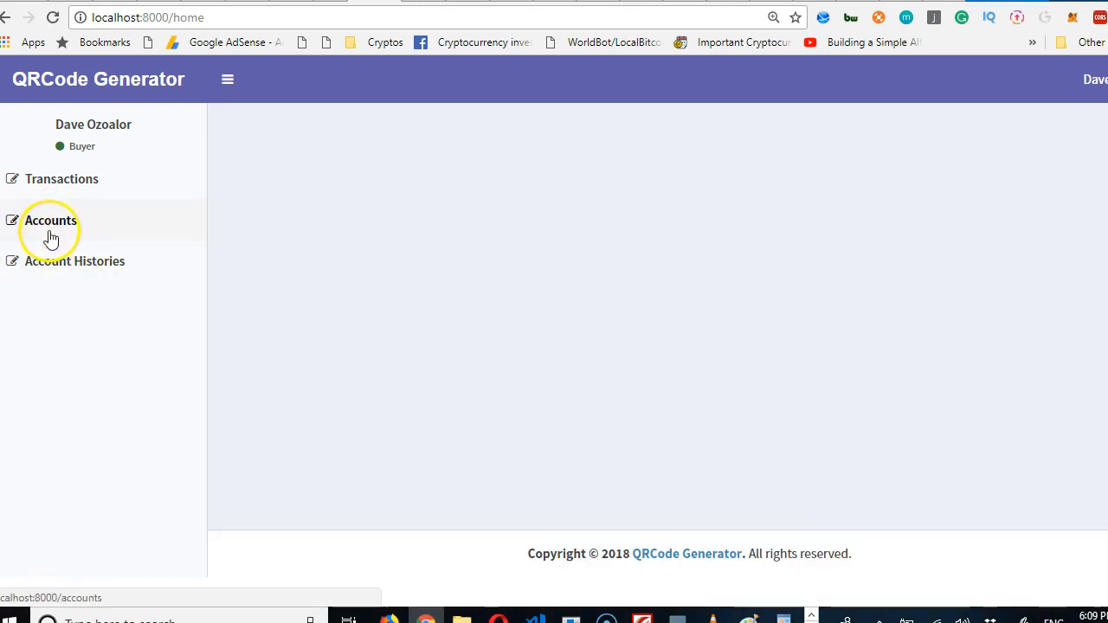
pyautogui.click(50, 221)
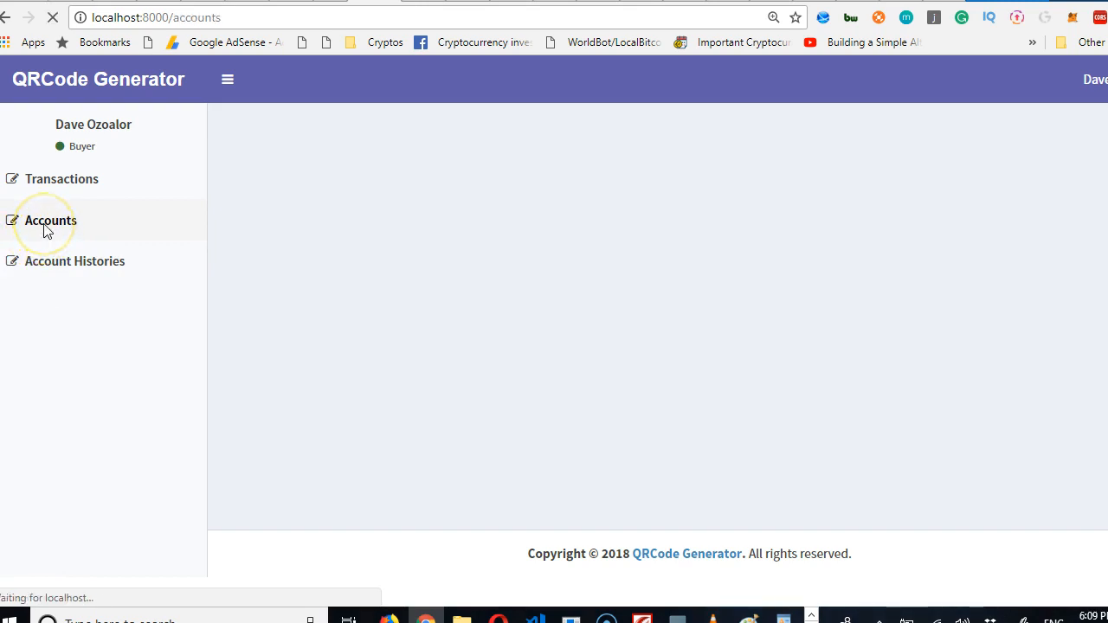
pyautogui.click(50, 220)
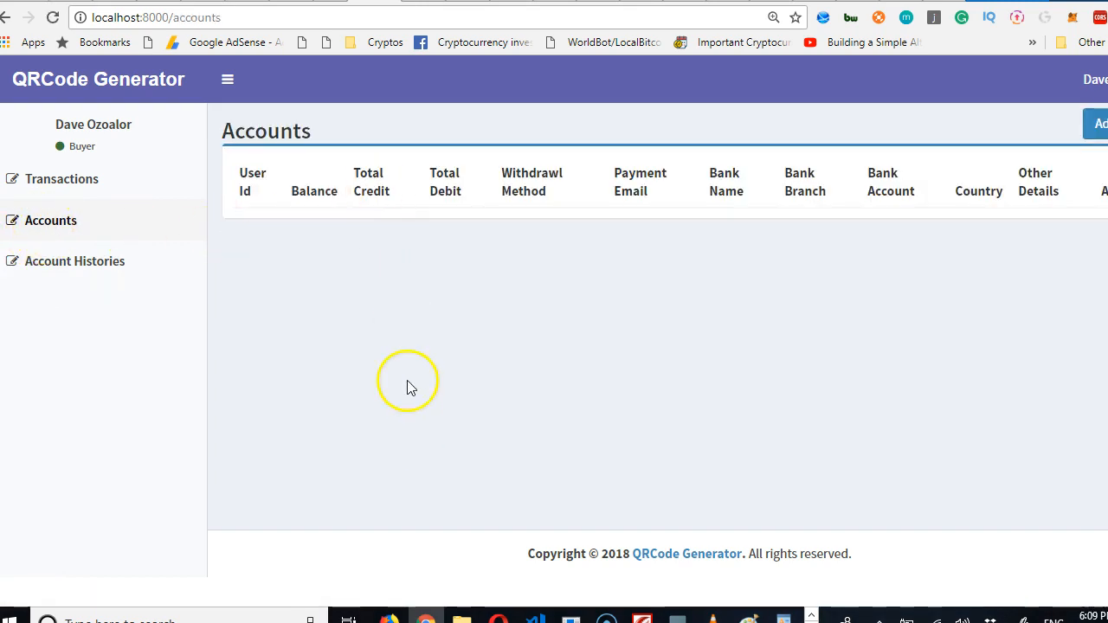
pyautogui.moveTo(489, 407)
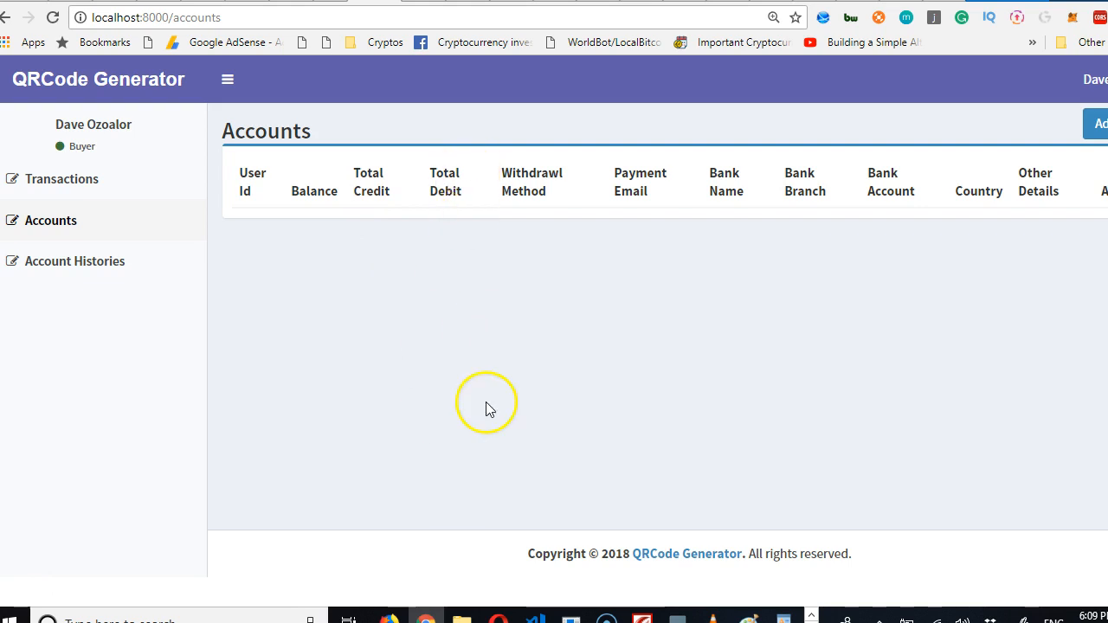
pyautogui.moveTo(303, 478)
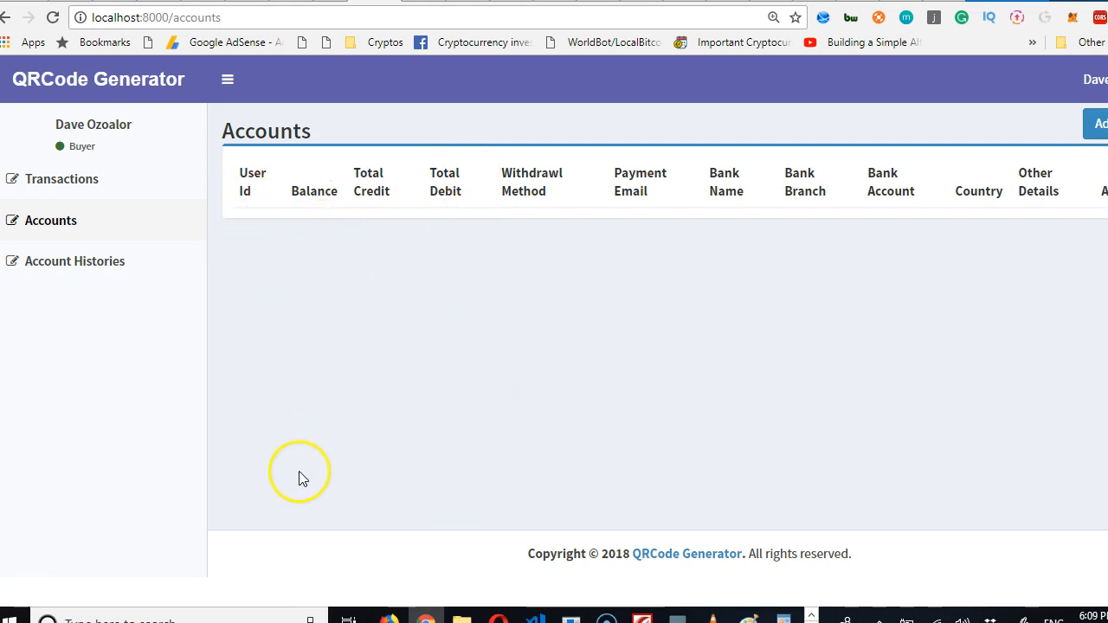
pyautogui.moveTo(361, 223)
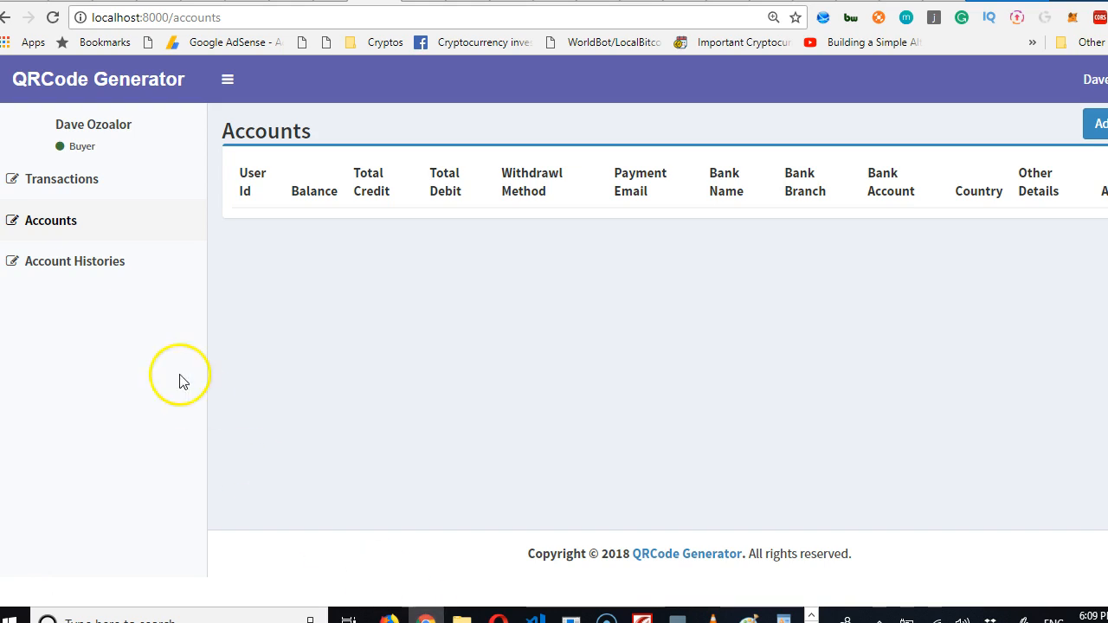
pyautogui.moveTo(50, 581)
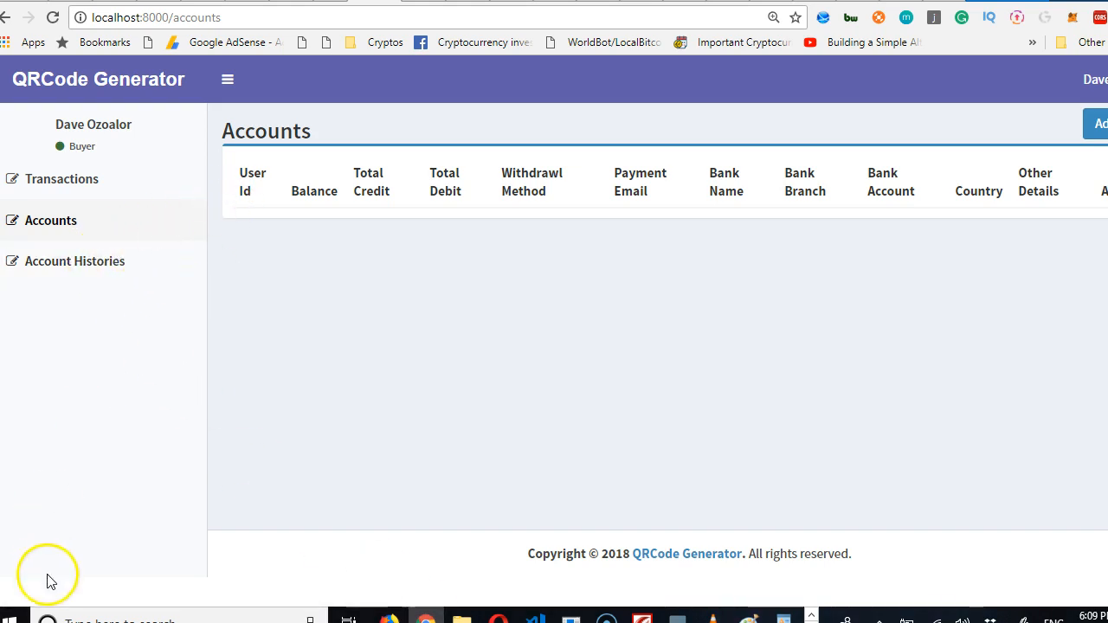